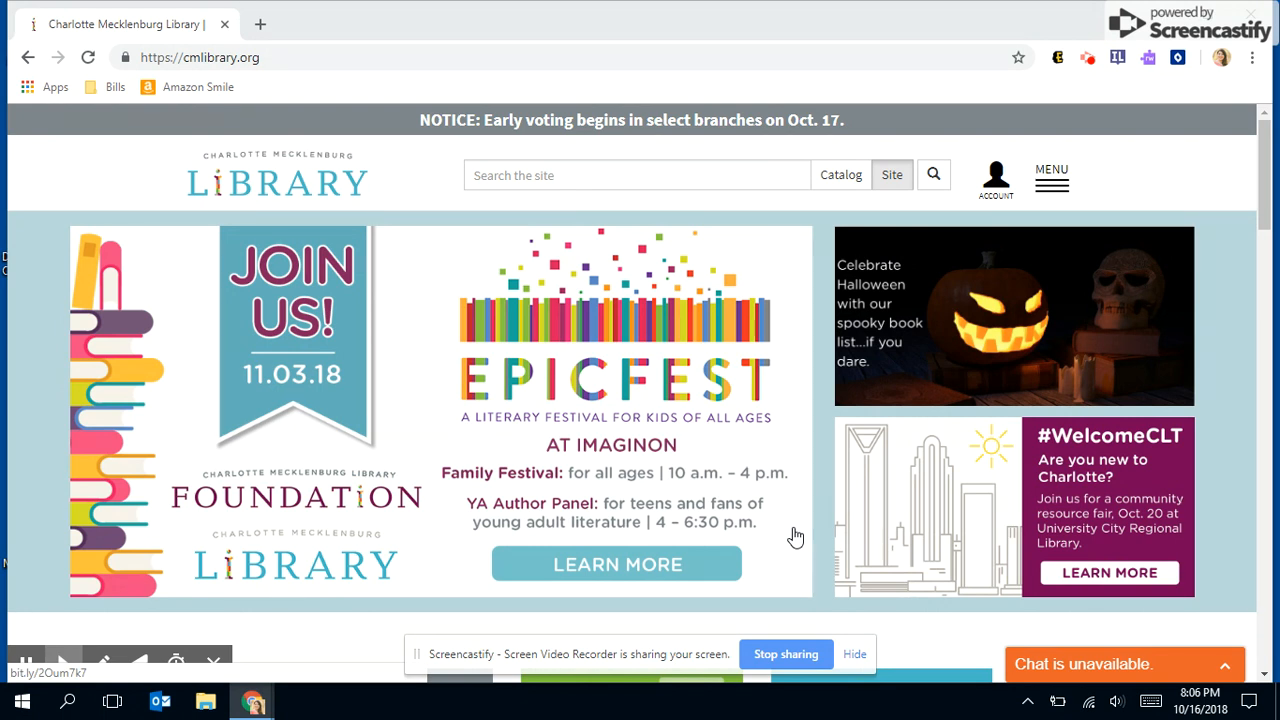
mouse_move(477, 213)
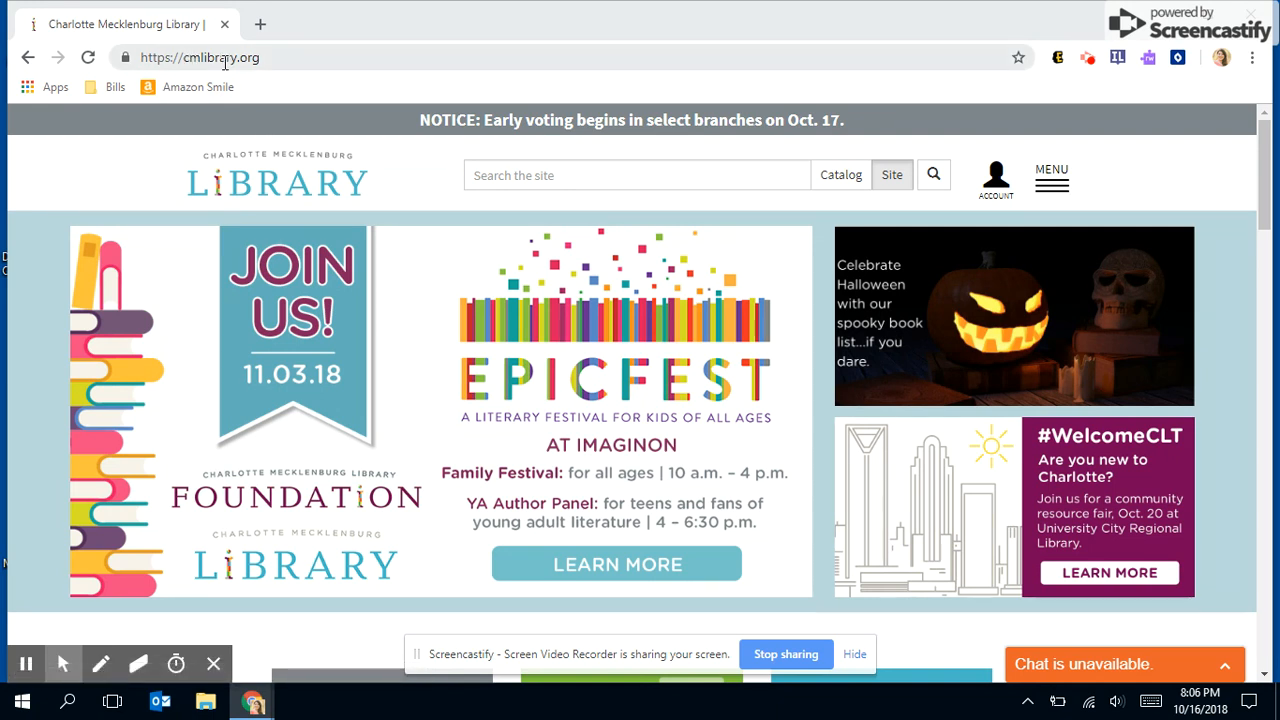
mouse_move(763, 327)
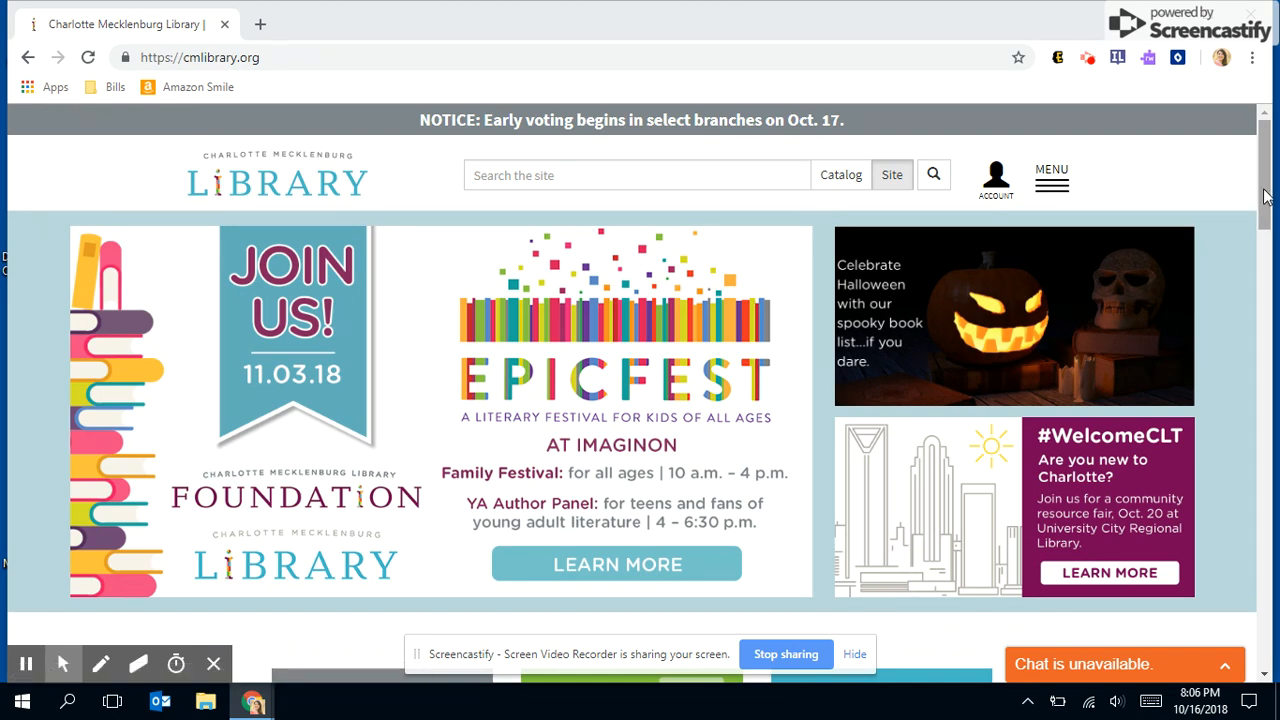
Scroll the cmlibrary.org home page down to the branches, catalog, resources and e-books tiles.
scroll("down", 3)
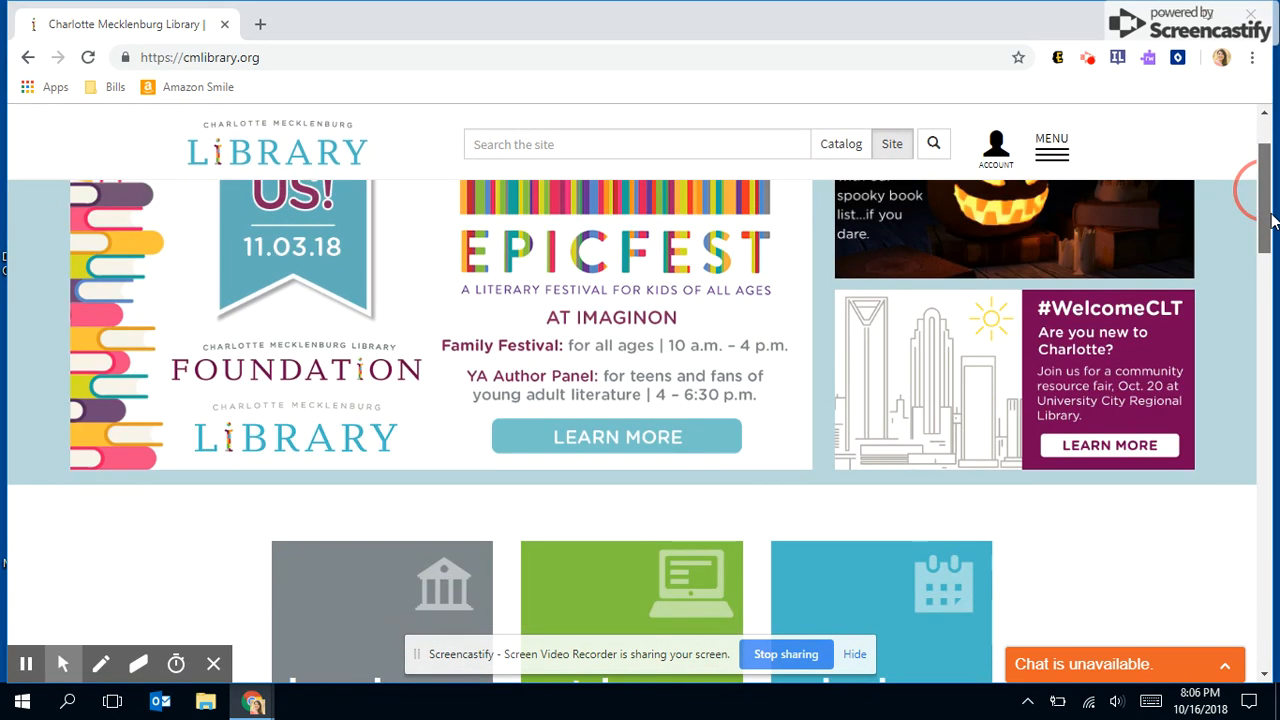
scroll("down", 3)
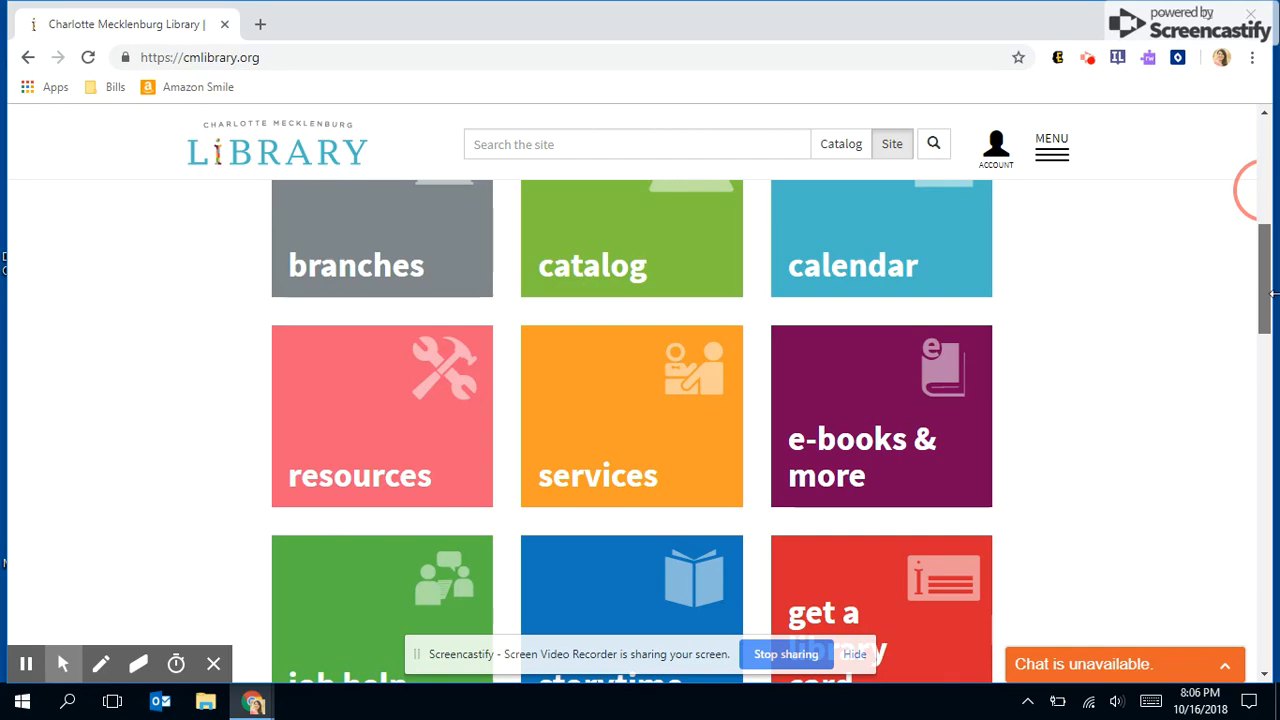
Open the Resources tile and scroll the alphabetical list down to the T–W entries.
left_click(381, 415)
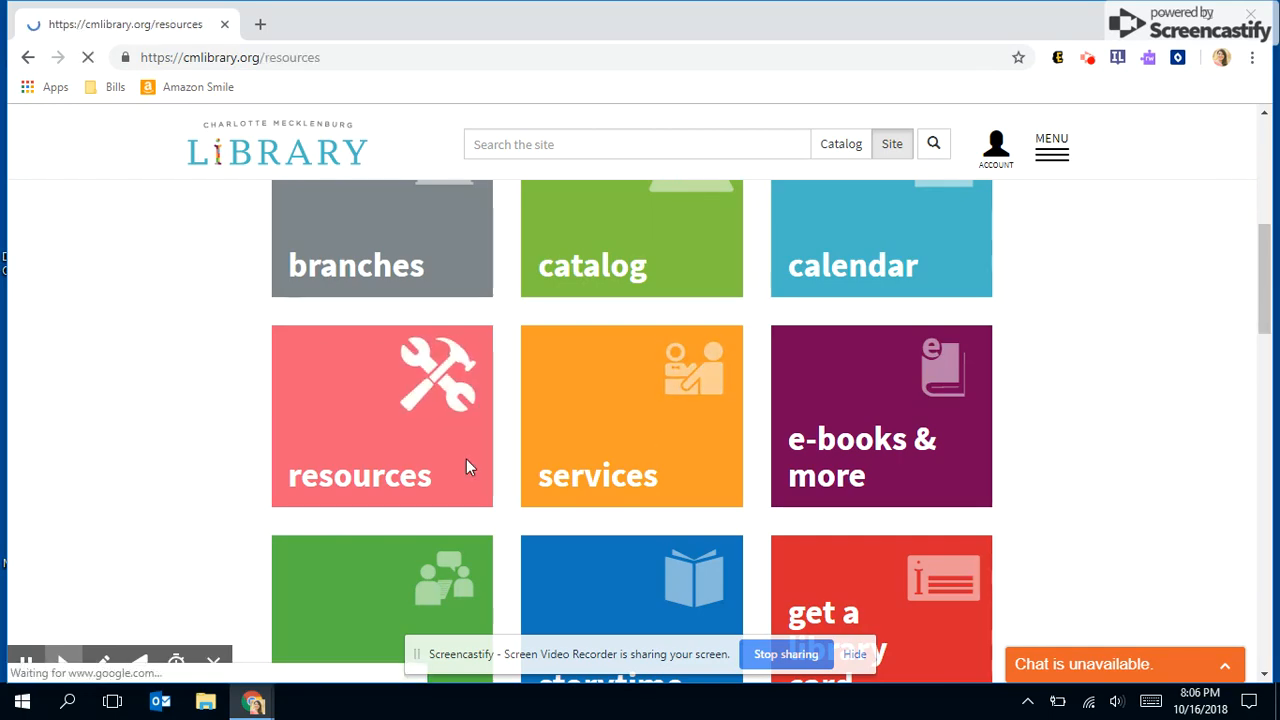
left_click(381, 475)
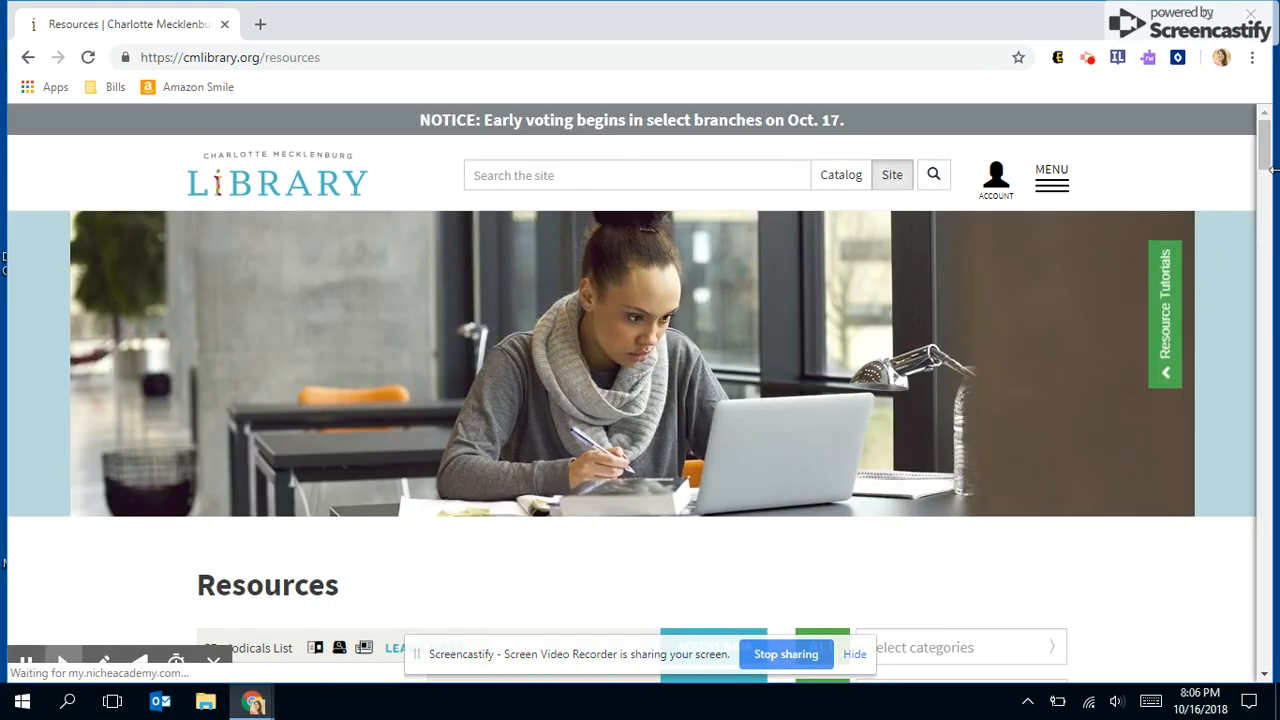
scroll("down", 3)
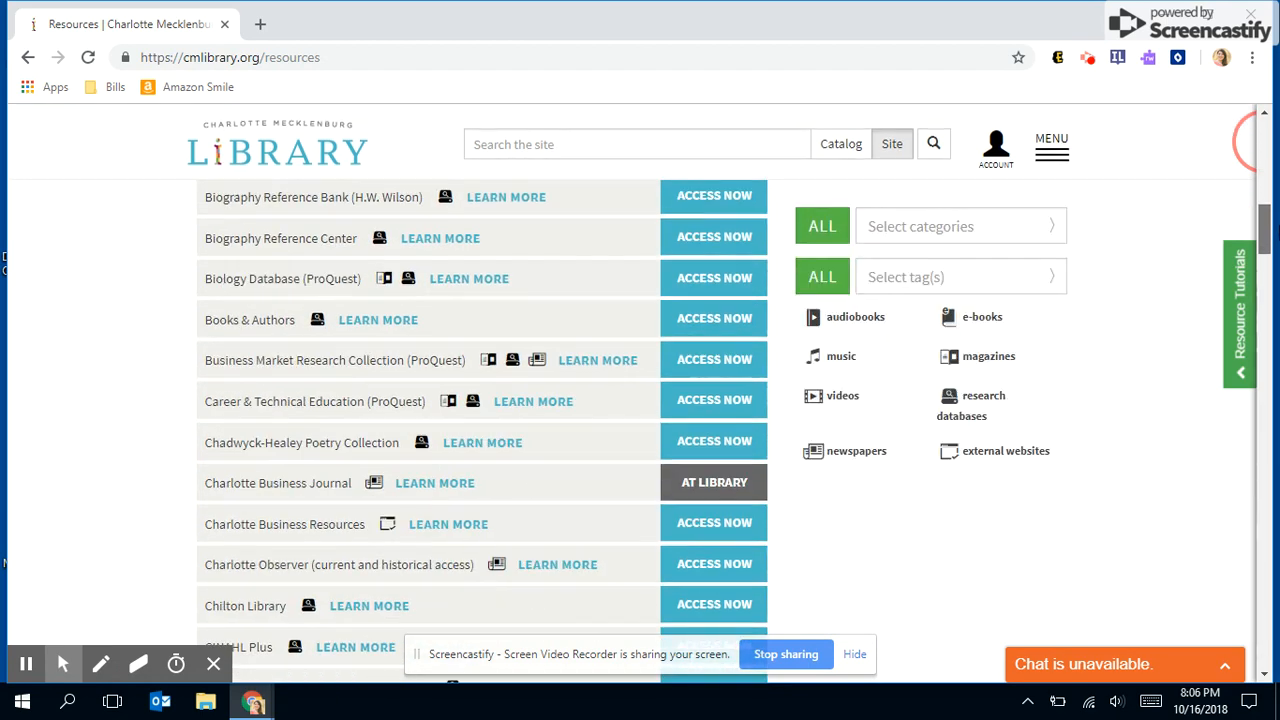
scroll("down", 3)
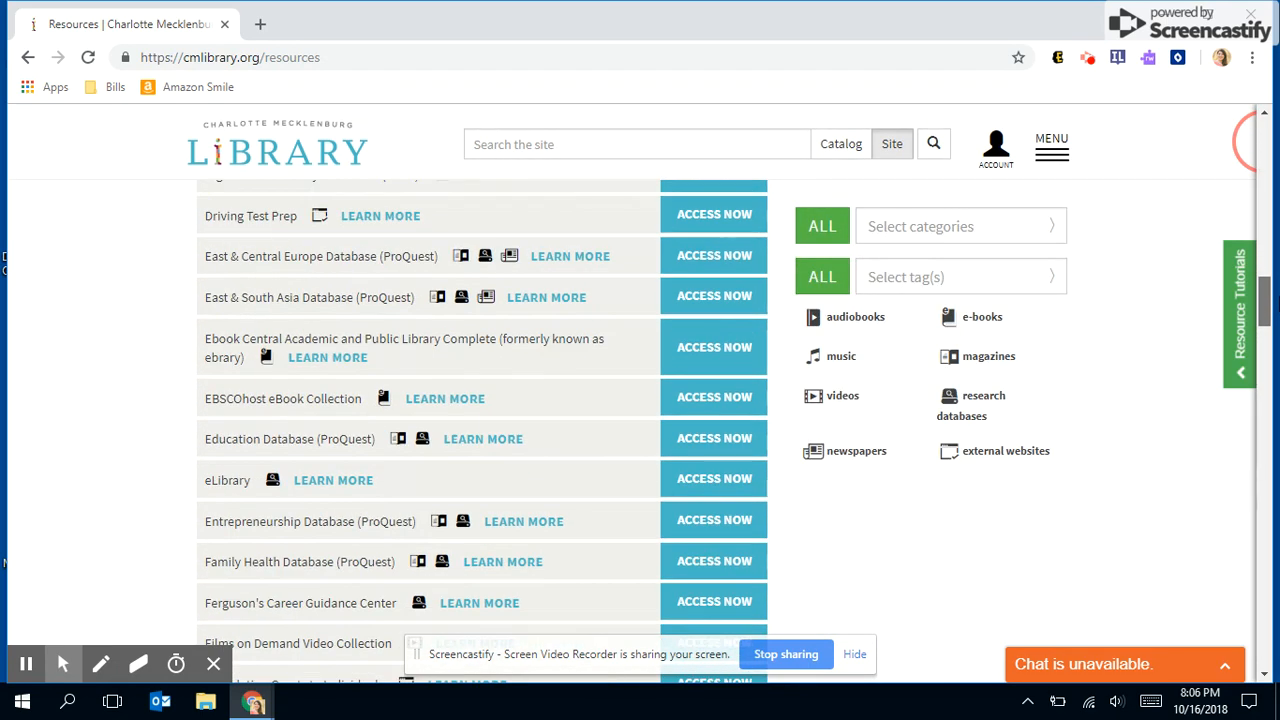
scroll("down", 3)
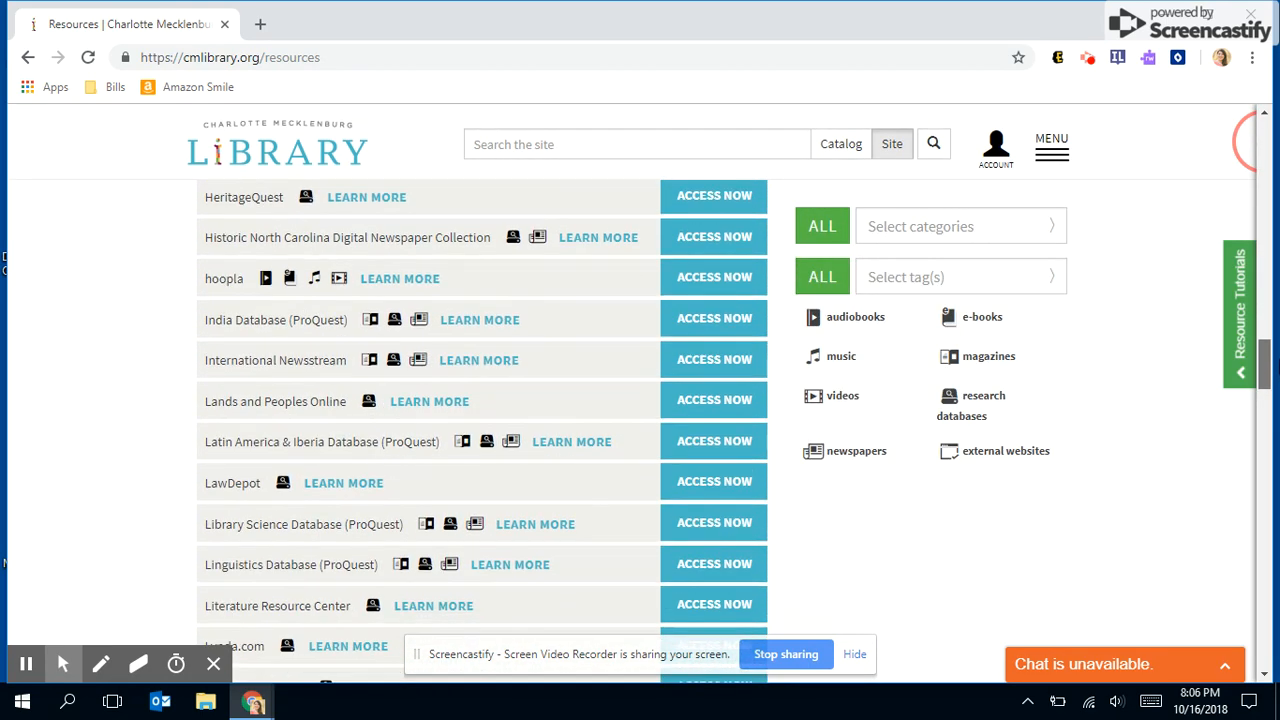
scroll("down", 3)
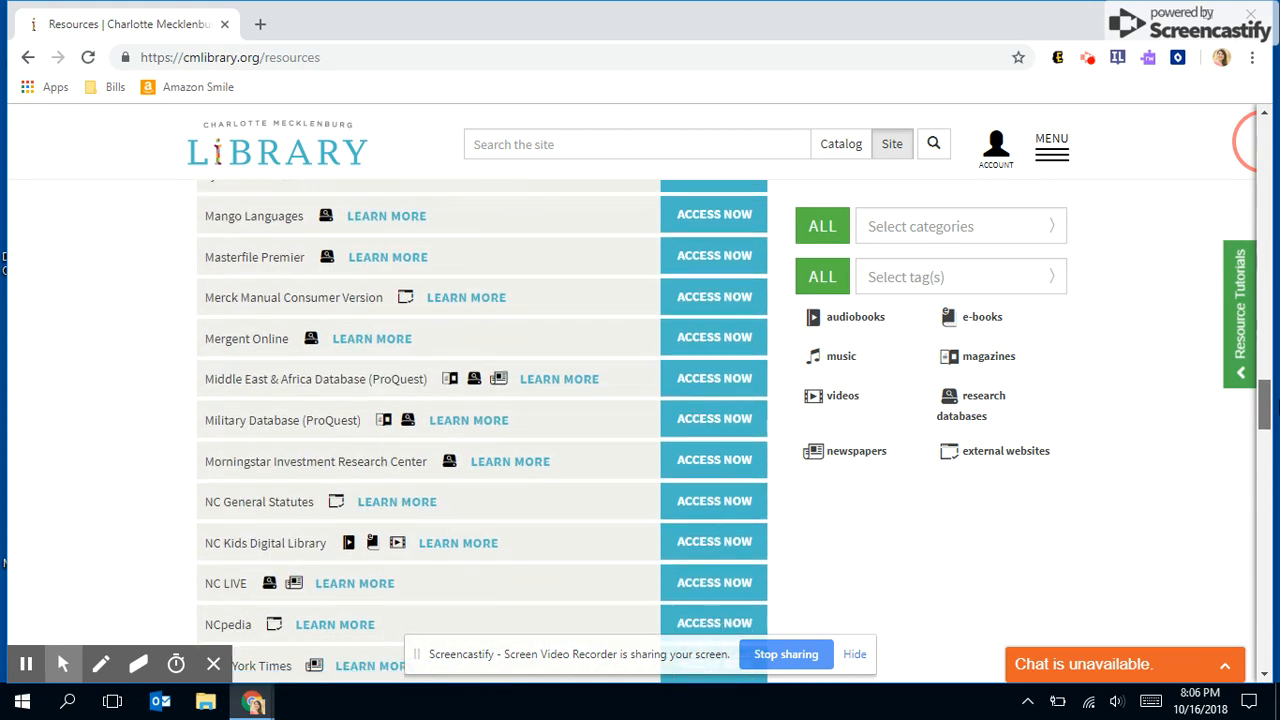
scroll("down", 3)
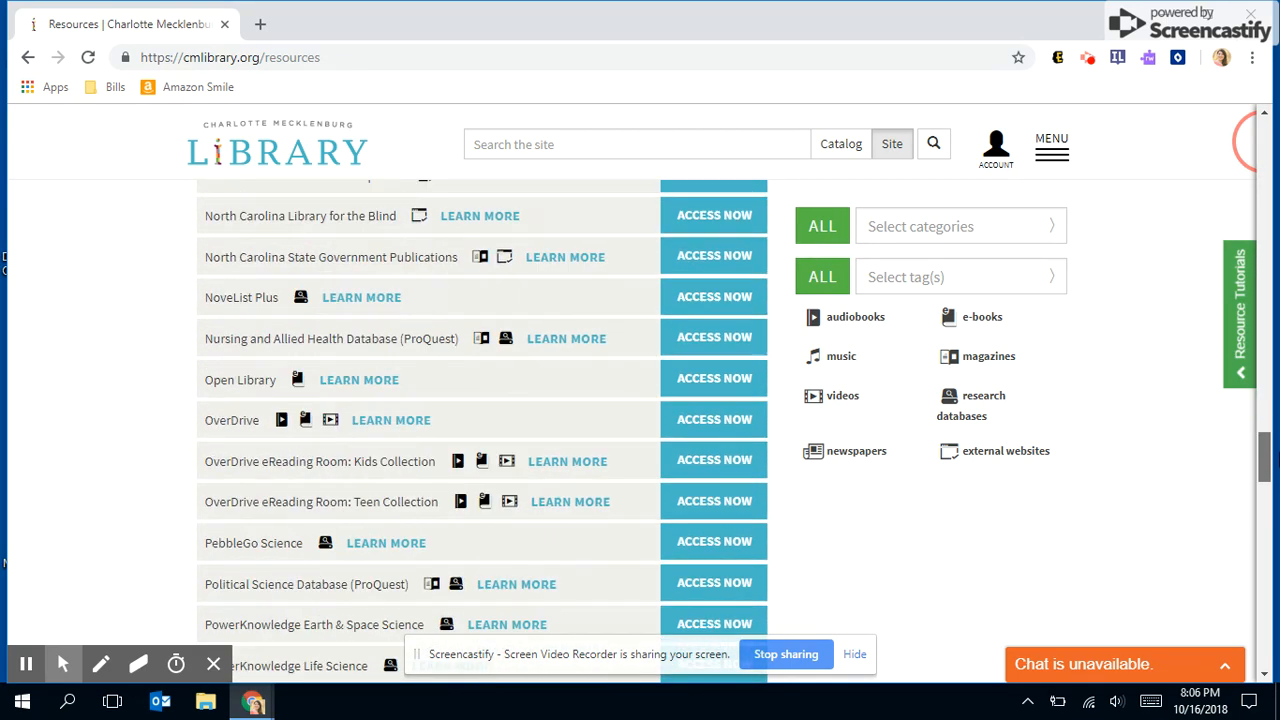
scroll("down", 3)
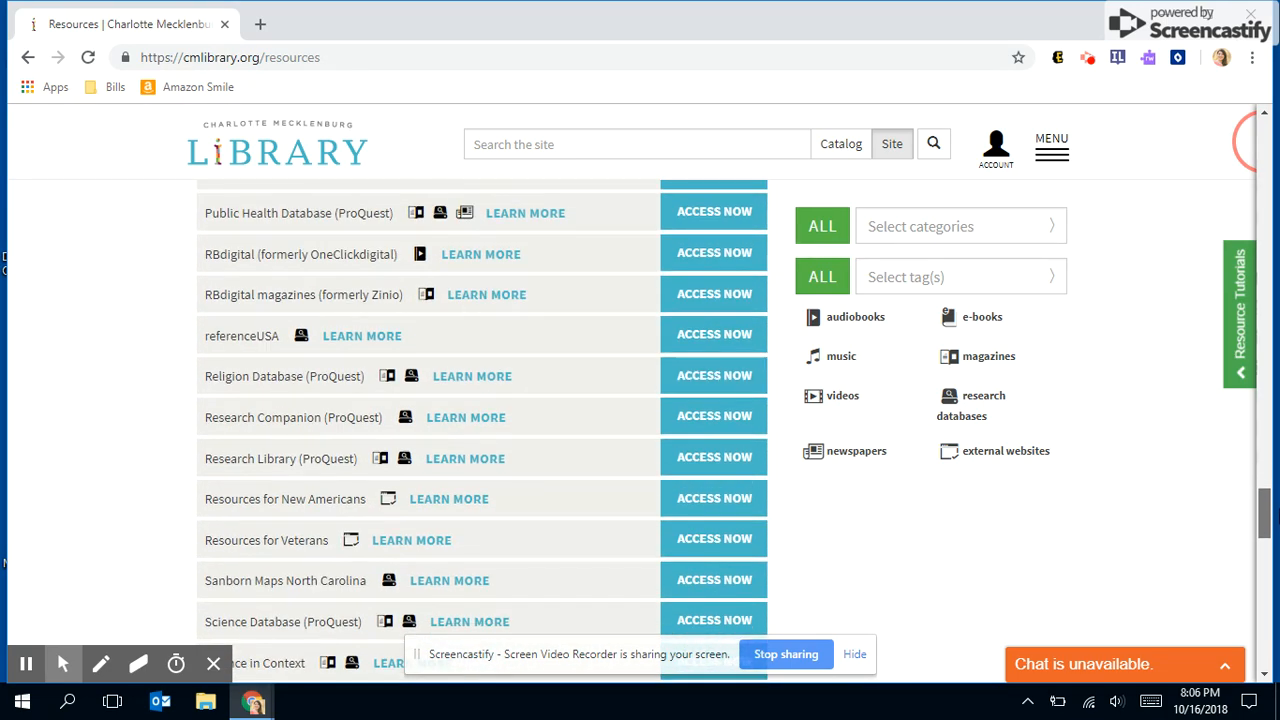
scroll("down", 3)
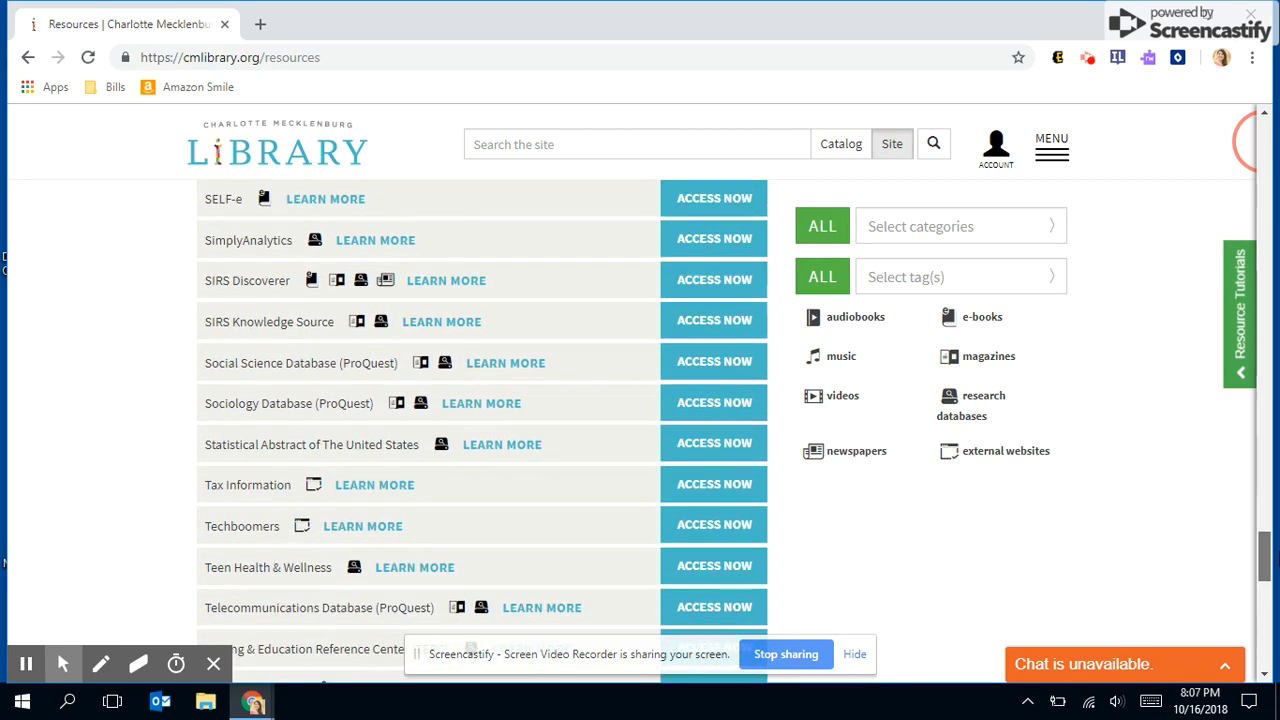
scroll("down", 3)
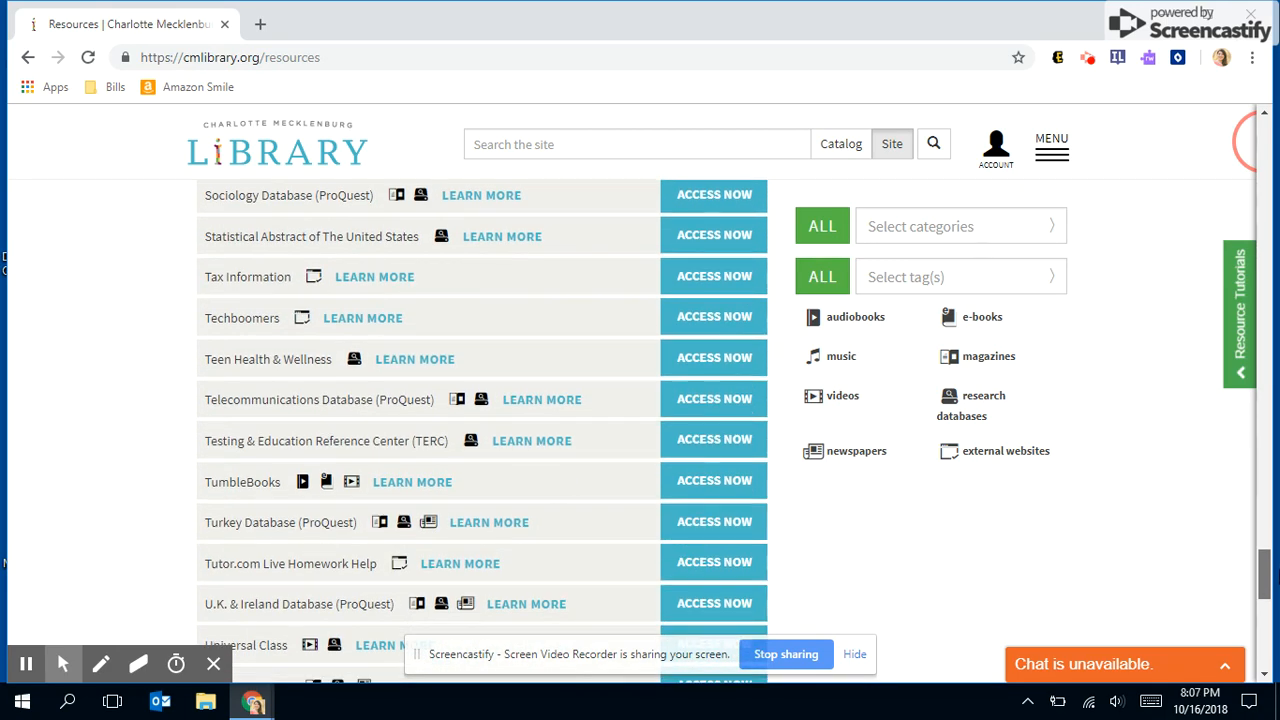
scroll("down", 3)
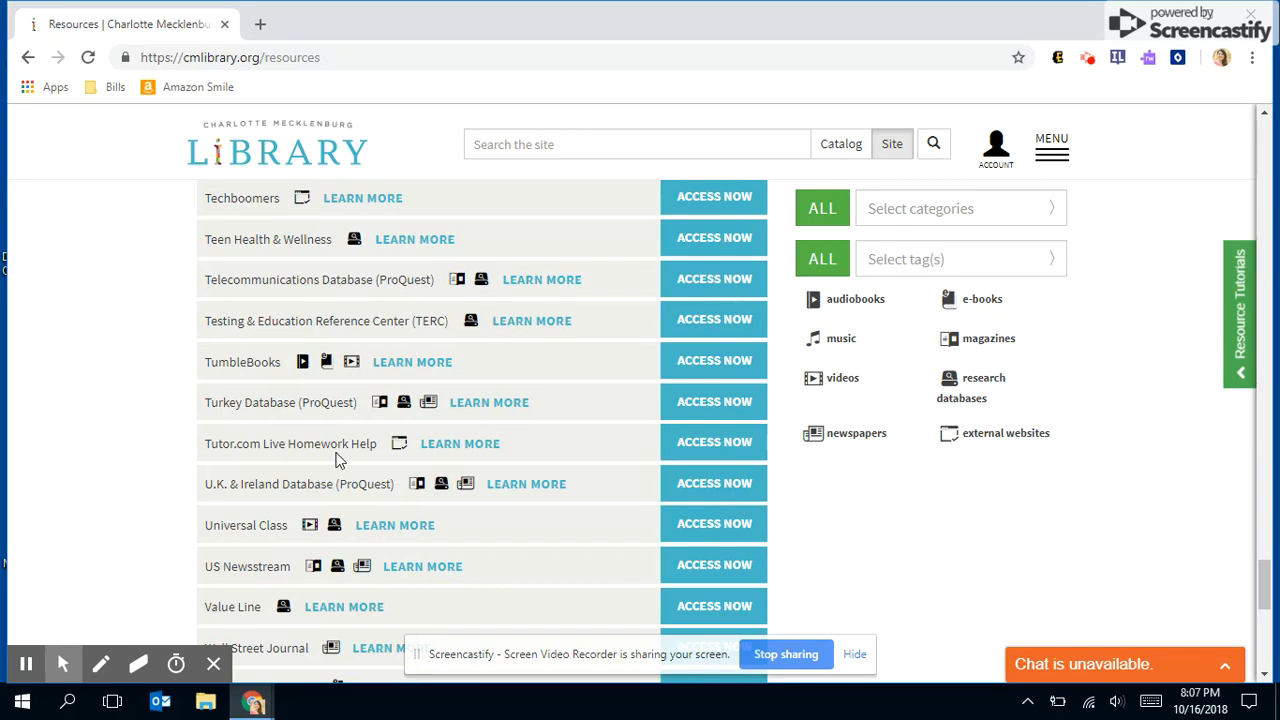
Launch Tutor.com Live Homework Help via ACCESS NOW, reaching the Learning Suite welcome page.
left_click(714, 441)
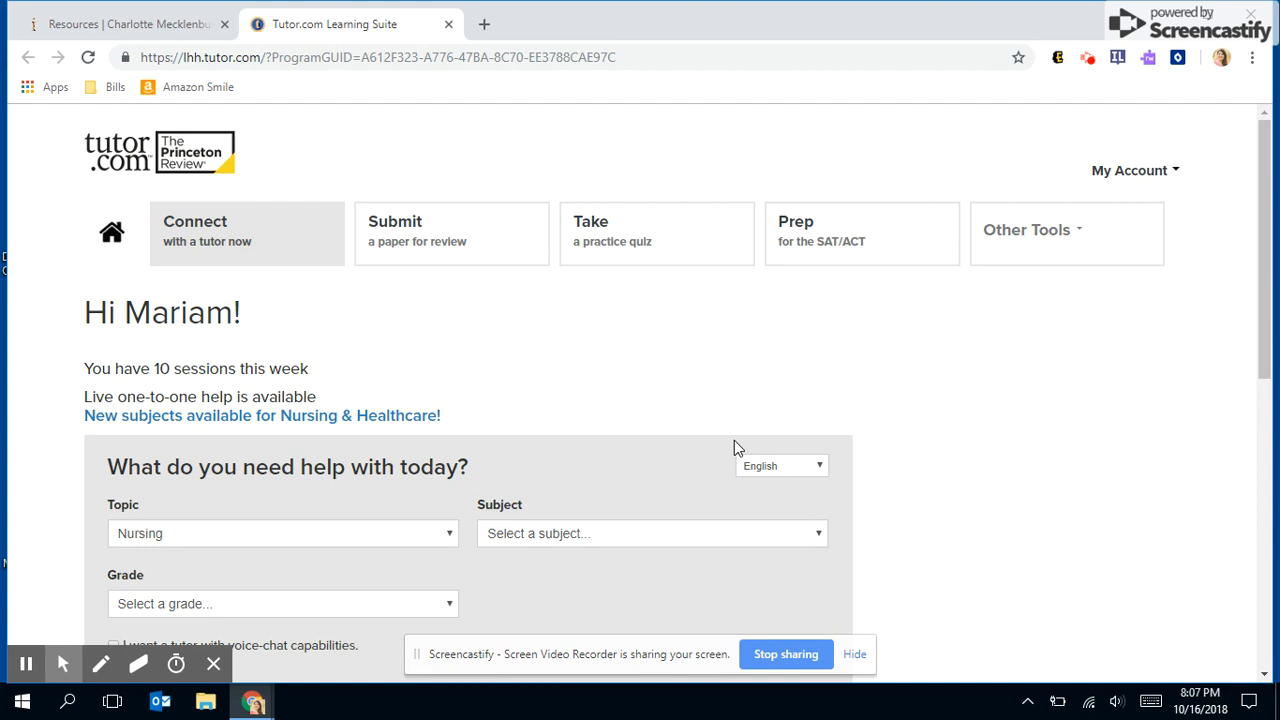
mouse_move(1174, 216)
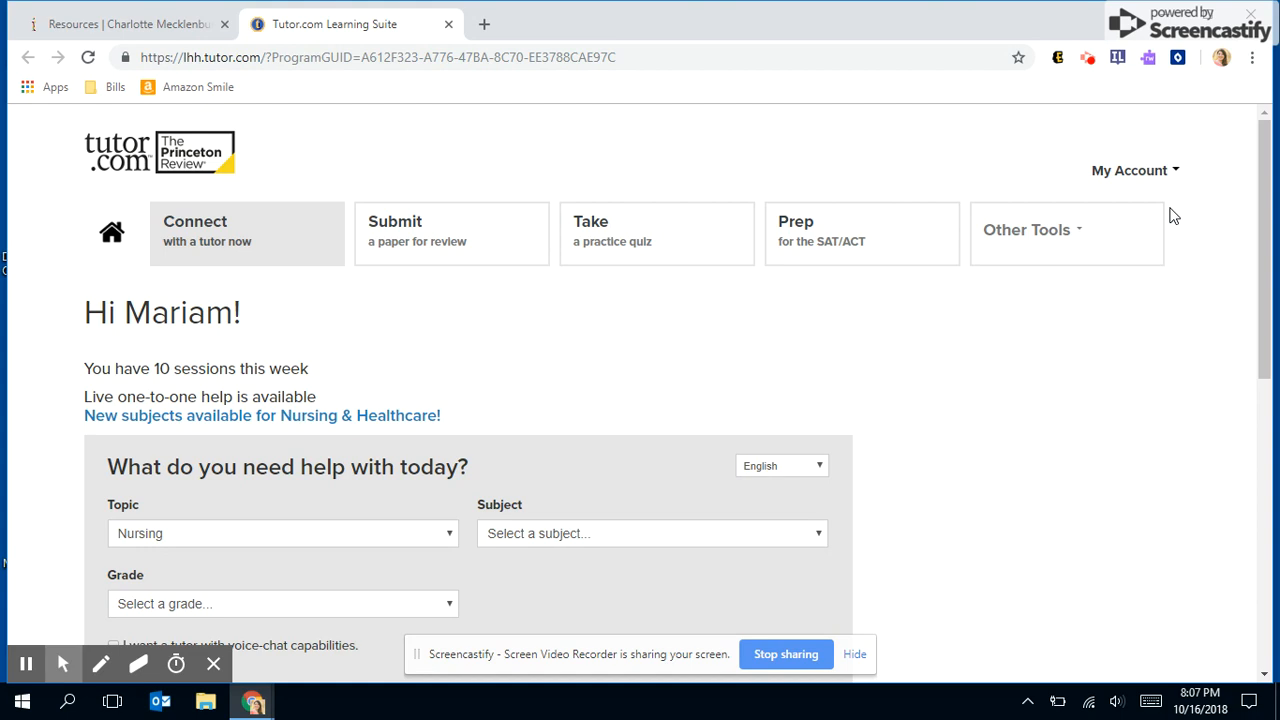
mouse_move(443, 307)
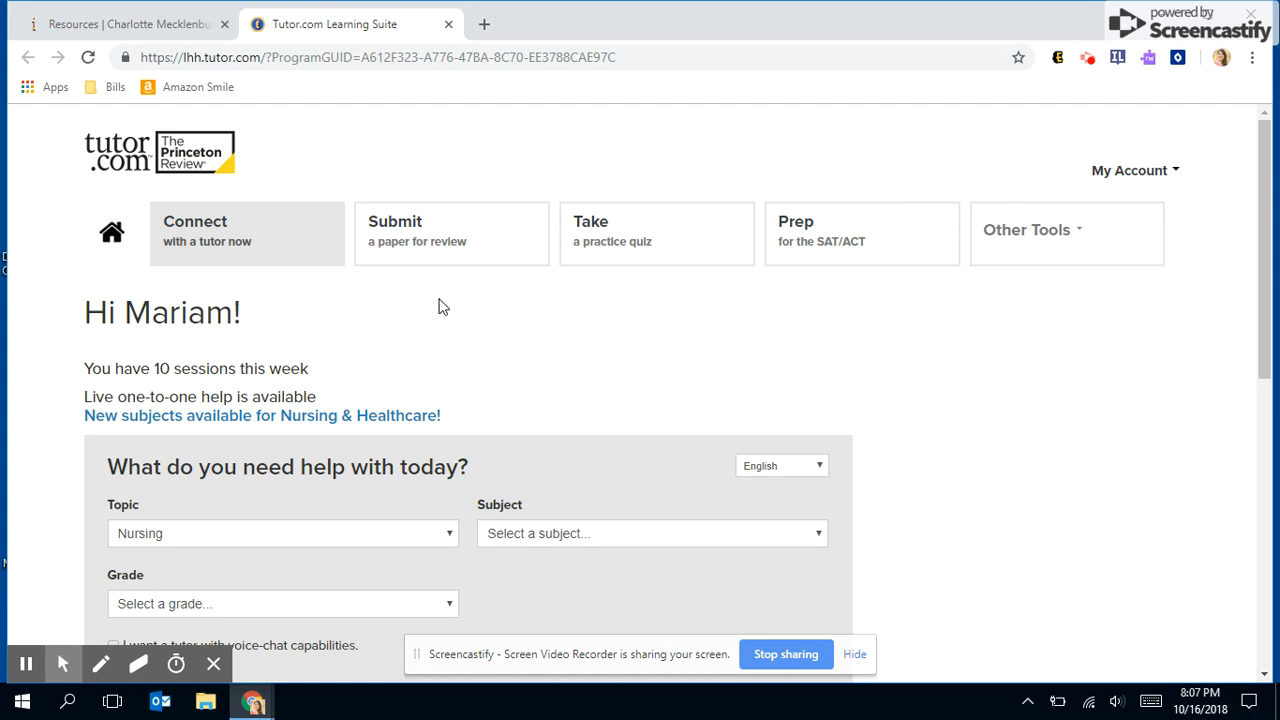
left_click(140, 152)
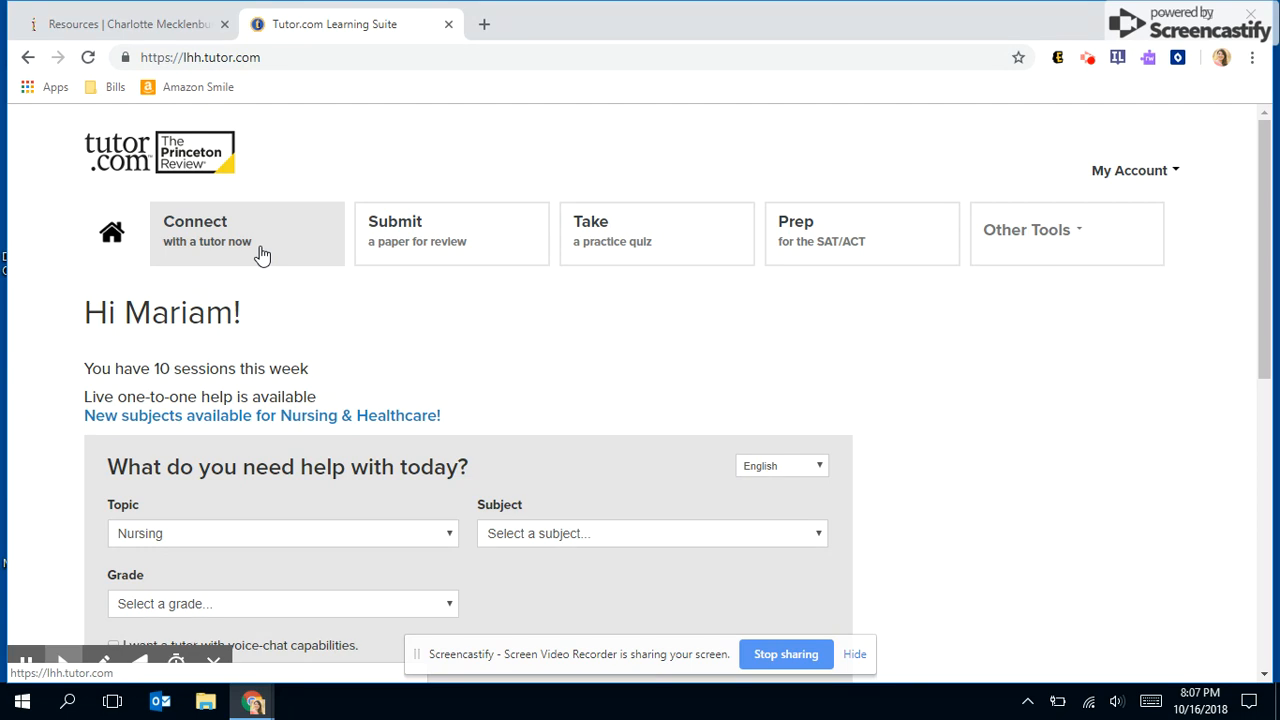
mouse_move(452, 240)
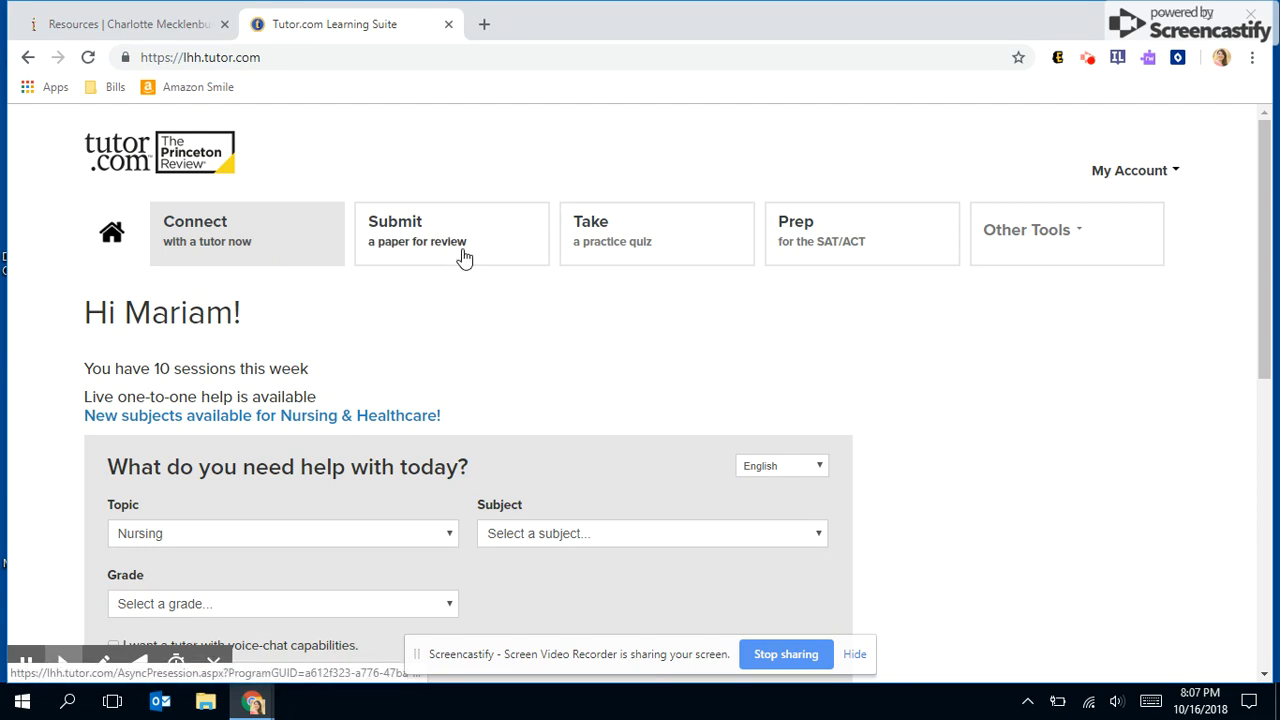
Open the Submit a paper for review form and look it over.
left_click(451, 231)
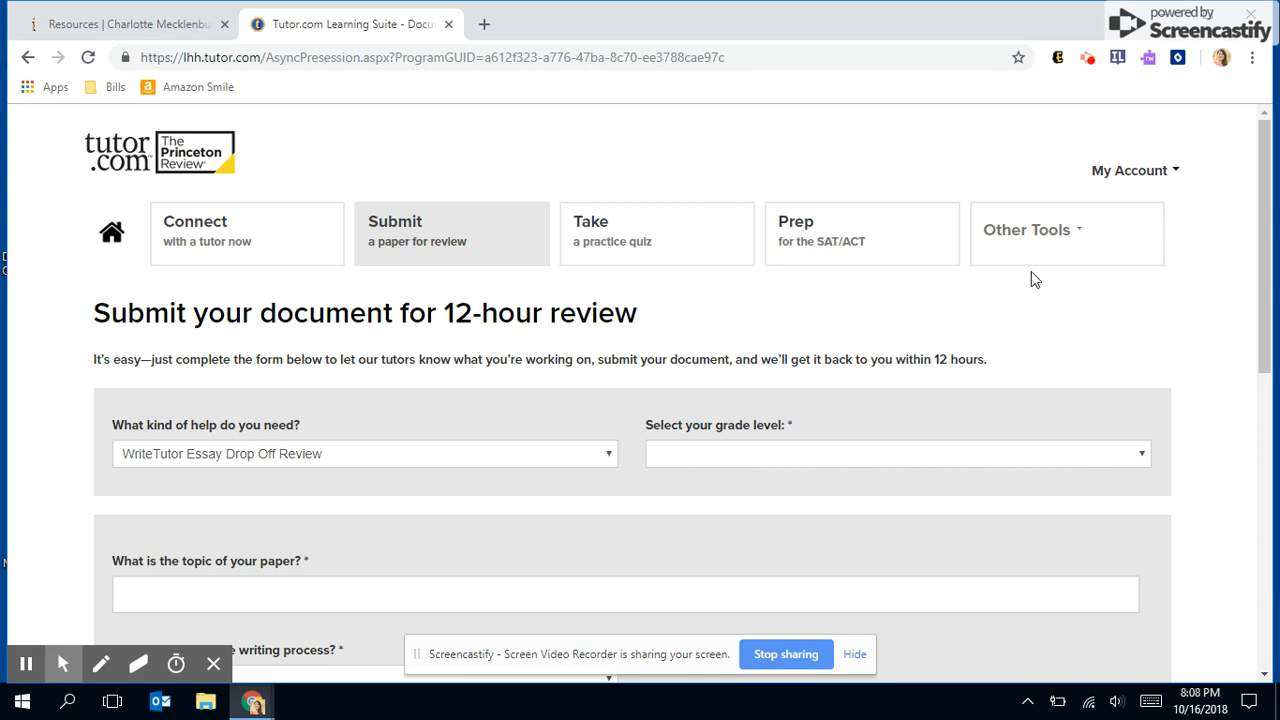
scroll("down", 3)
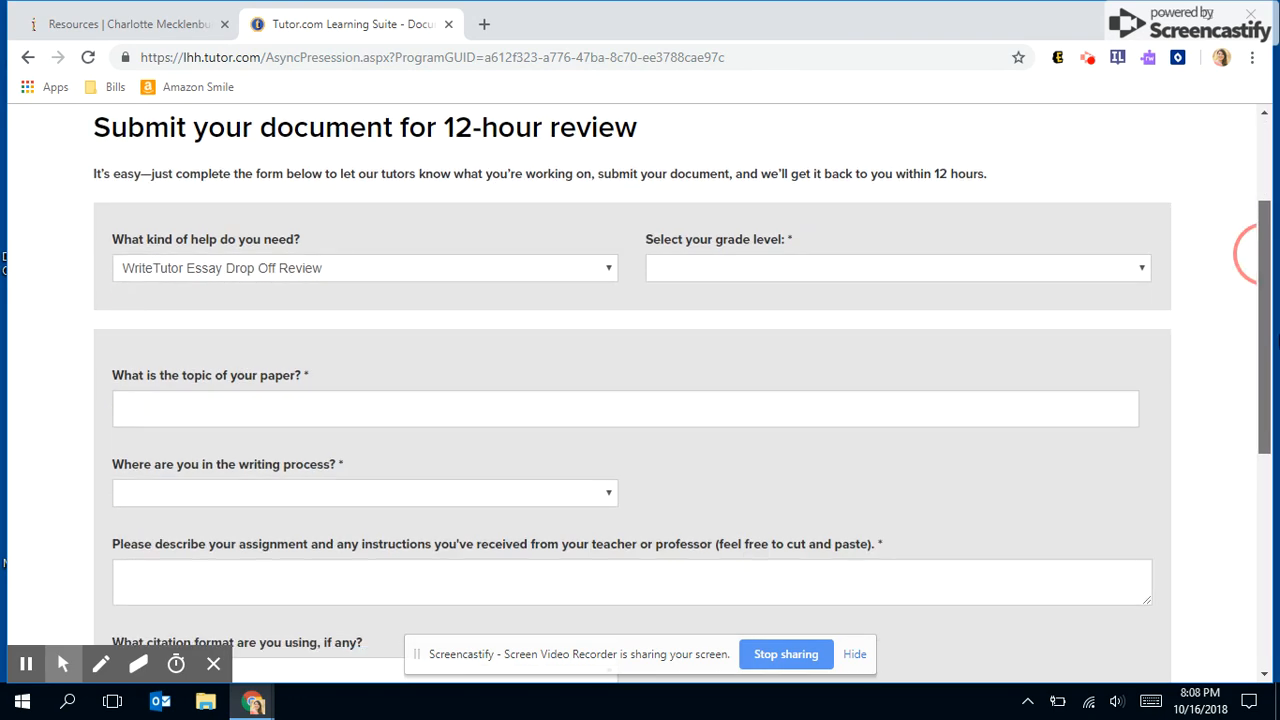
scroll("down", 3)
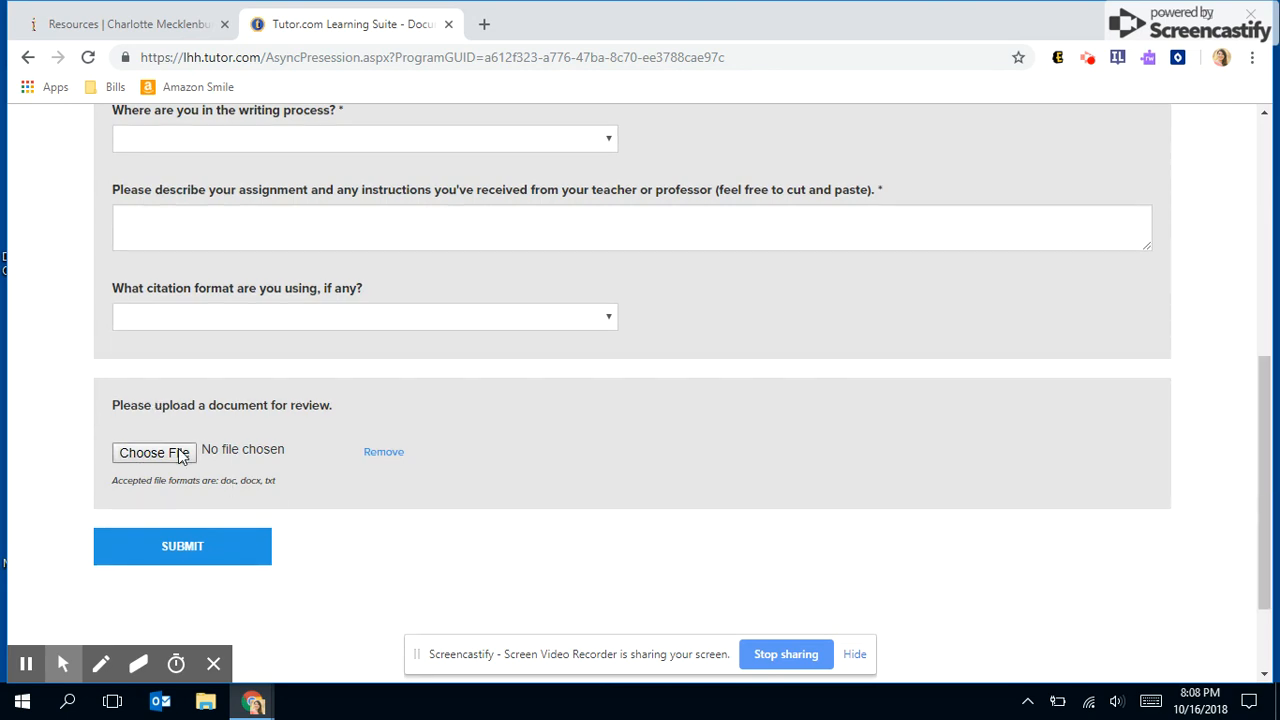
mouse_move(153, 453)
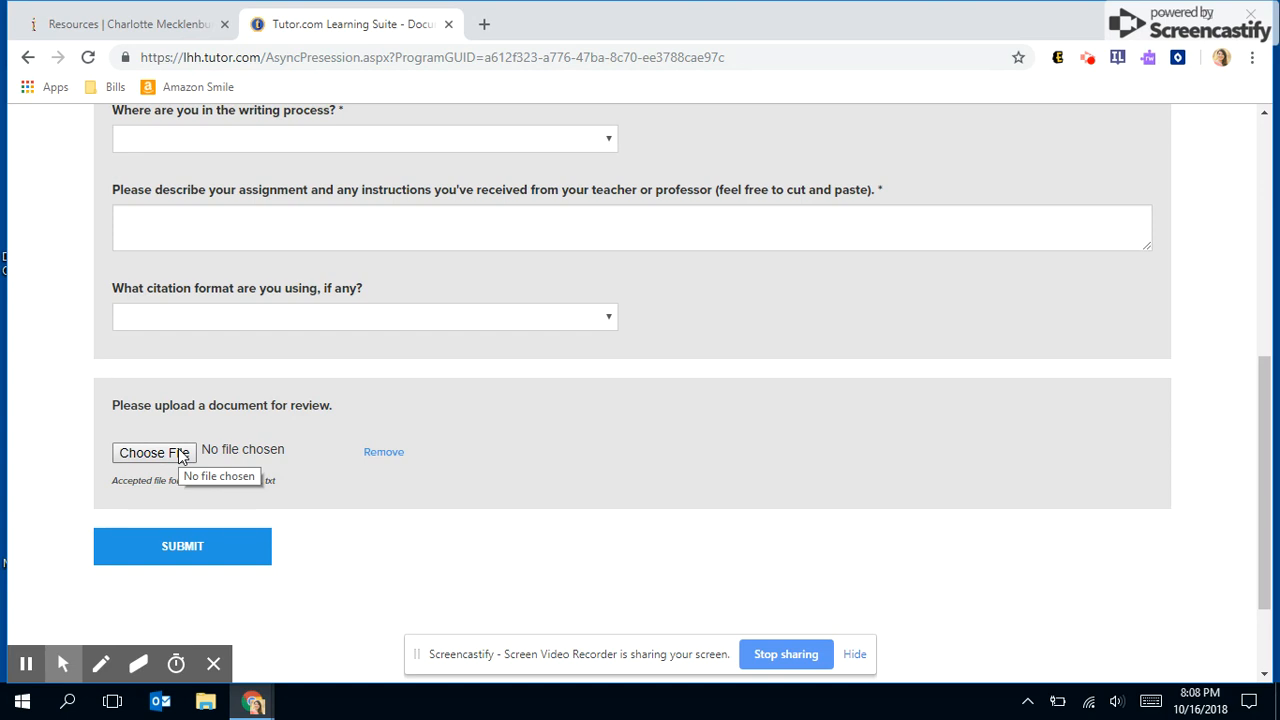
mouse_move(256, 546)
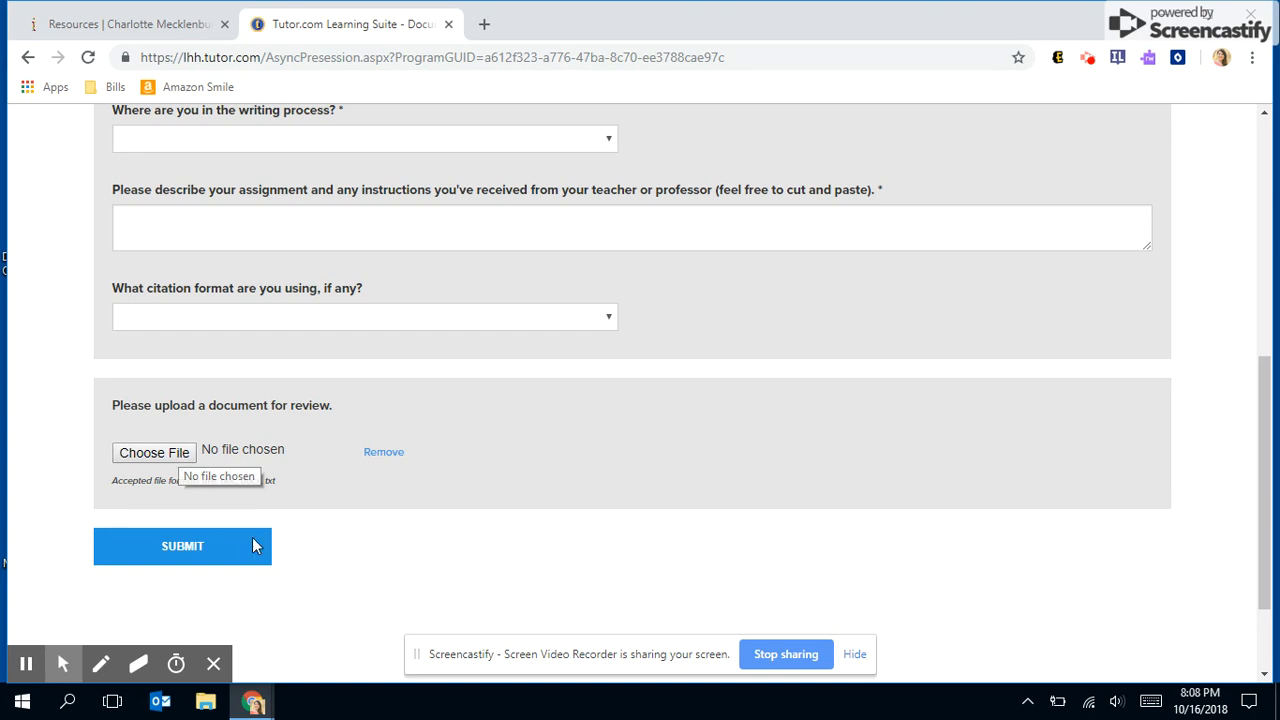
mouse_move(213, 507)
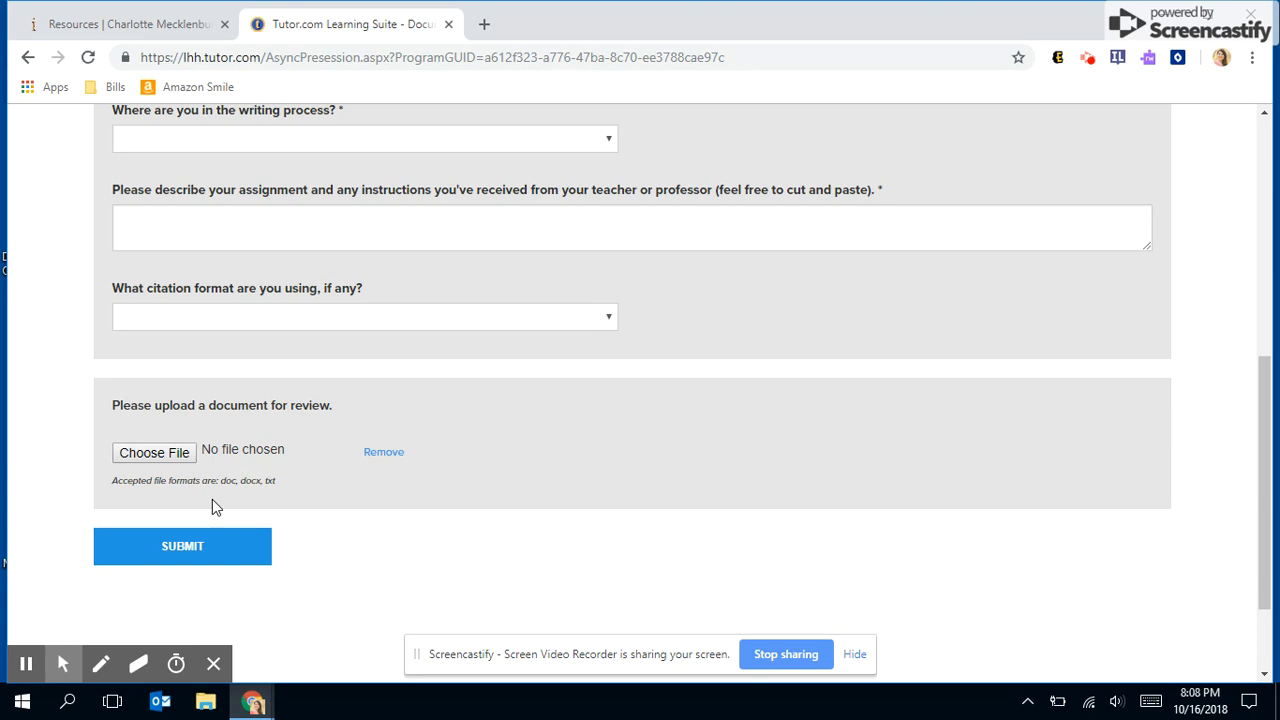
mouse_move(227, 497)
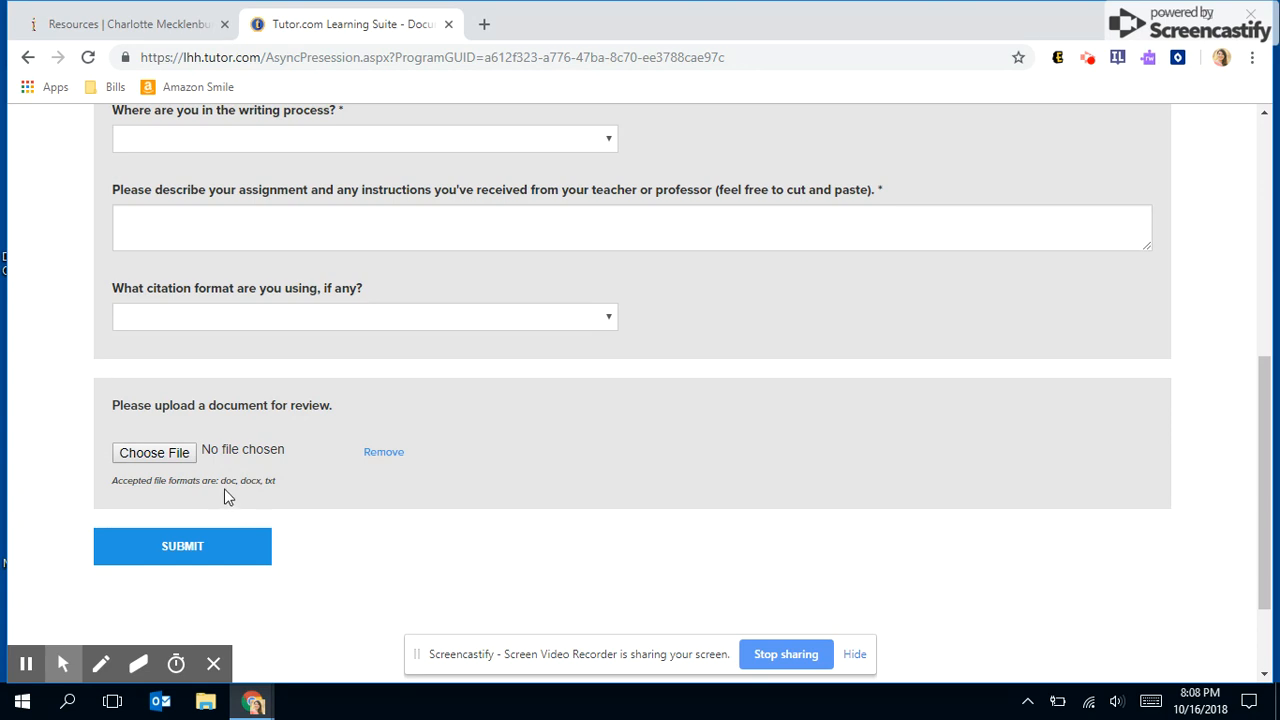
mouse_move(283, 494)
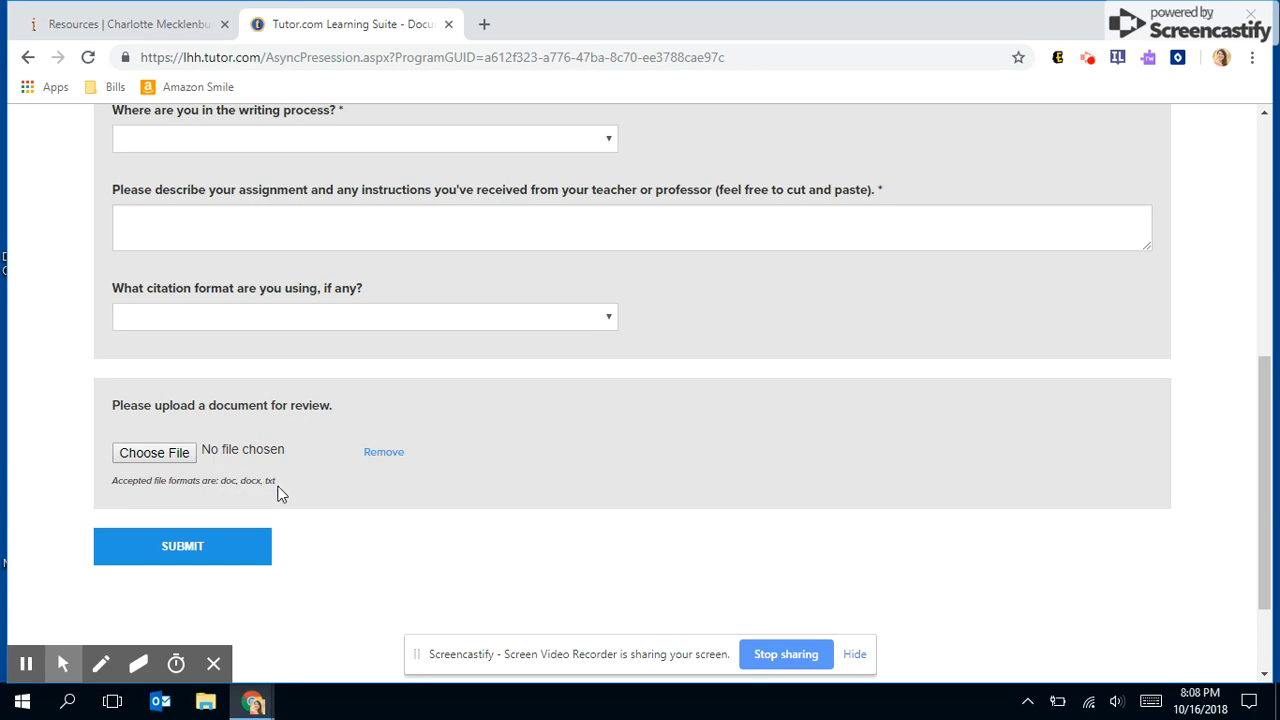
mouse_move(583, 572)
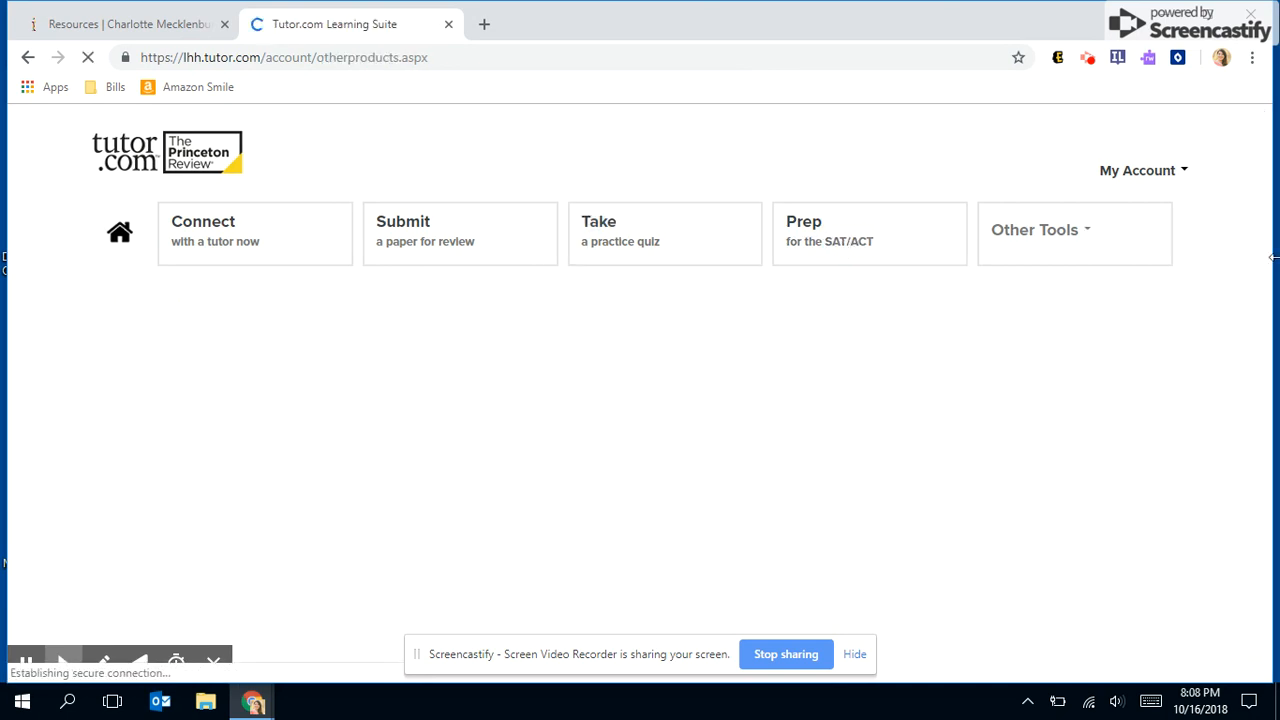
Open the Prep for the SAT/ACT page and start SAT prep with The Princeton Review.
left_click(862, 233)
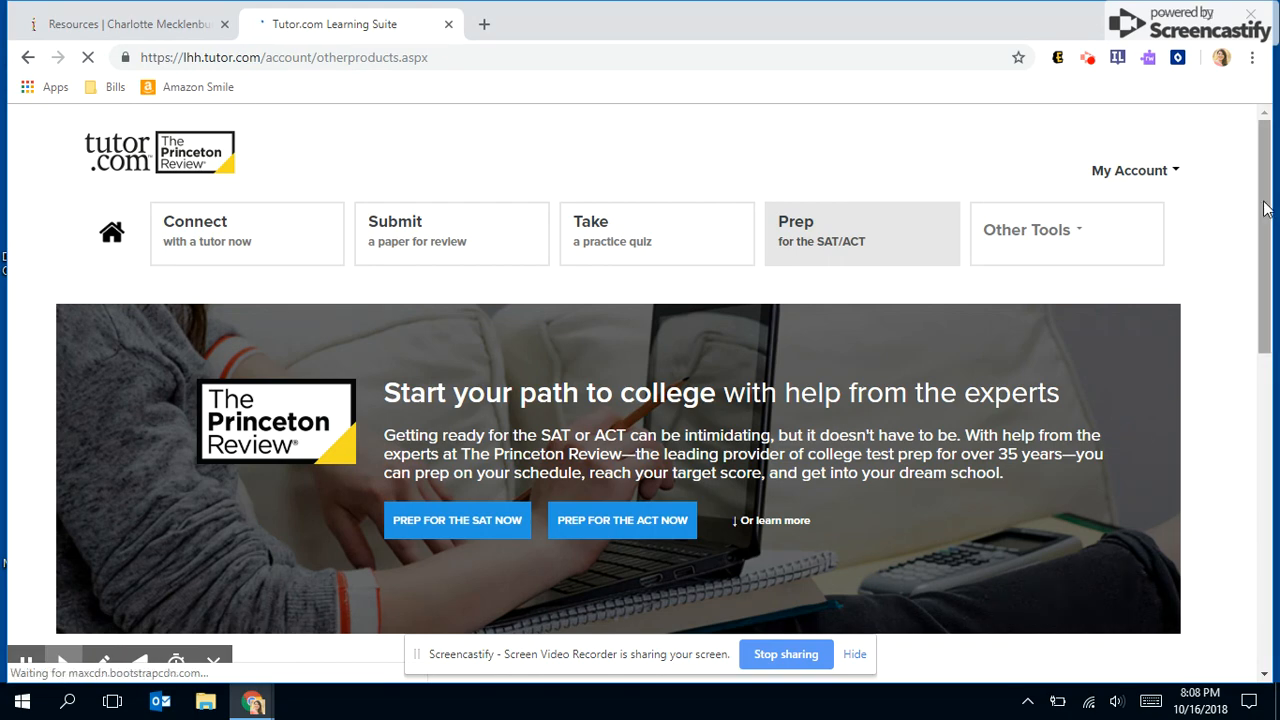
scroll("down", 3)
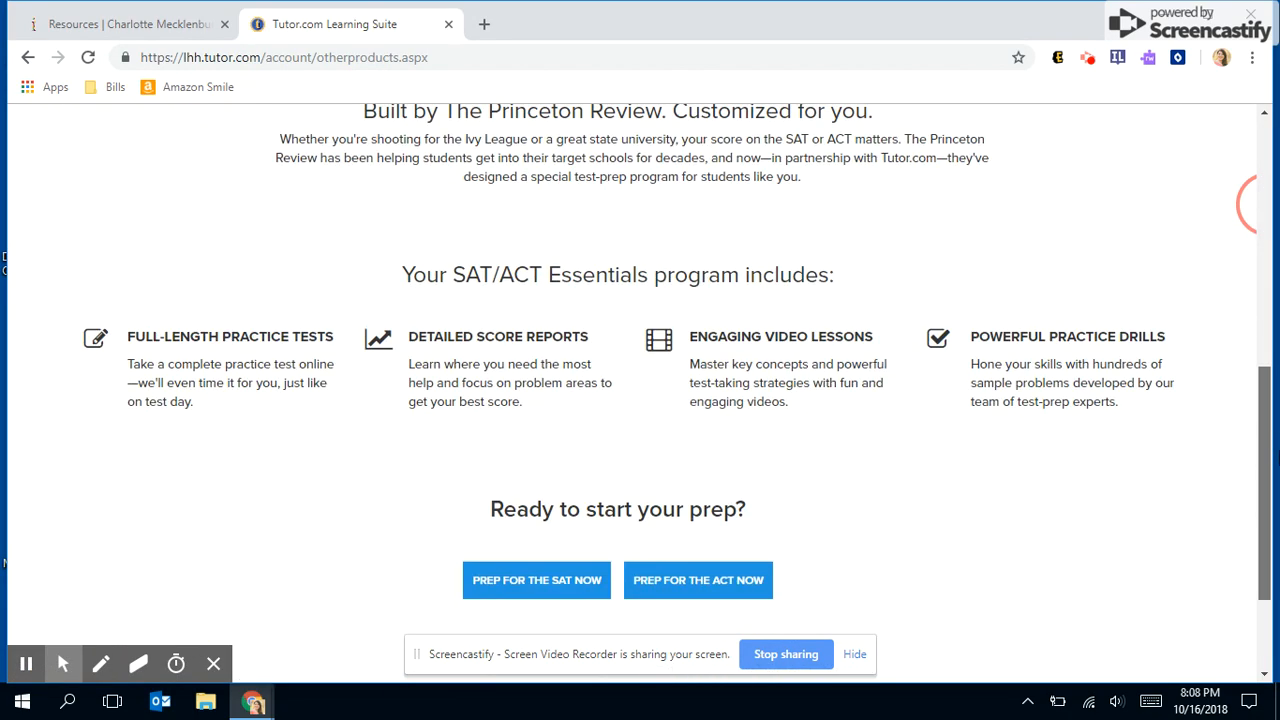
scroll("up", 3)
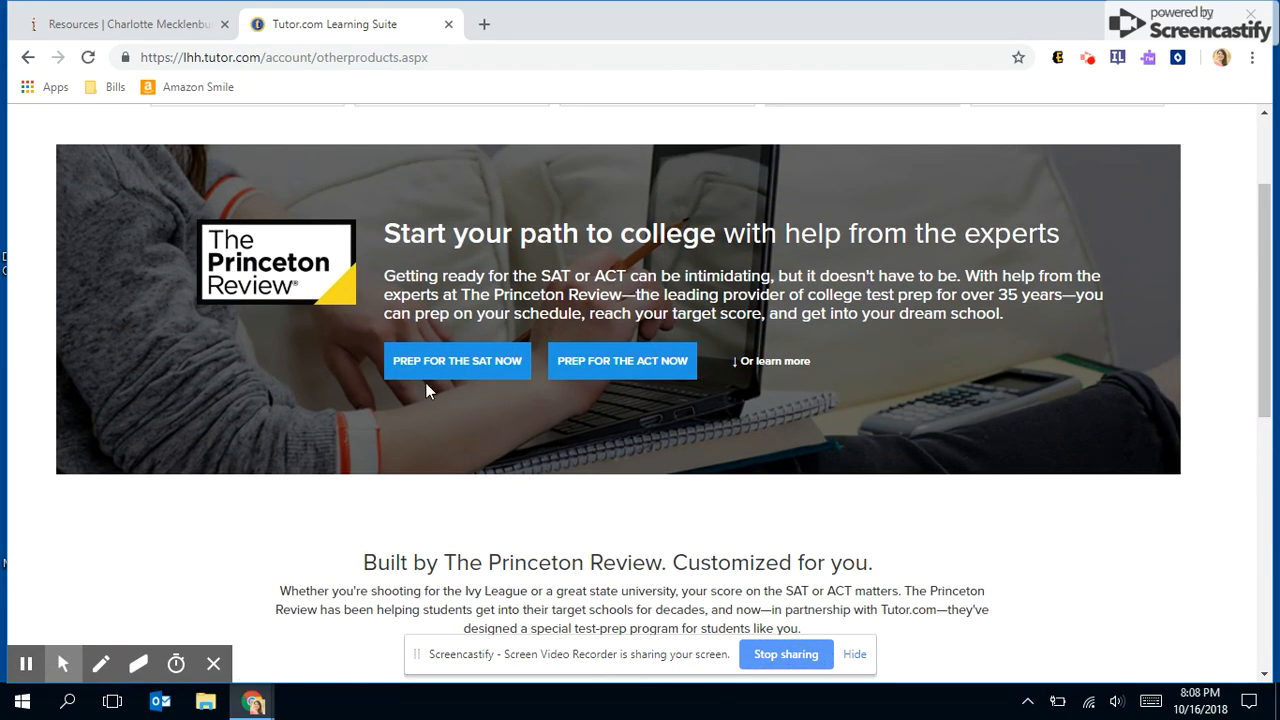
left_click(457, 361)
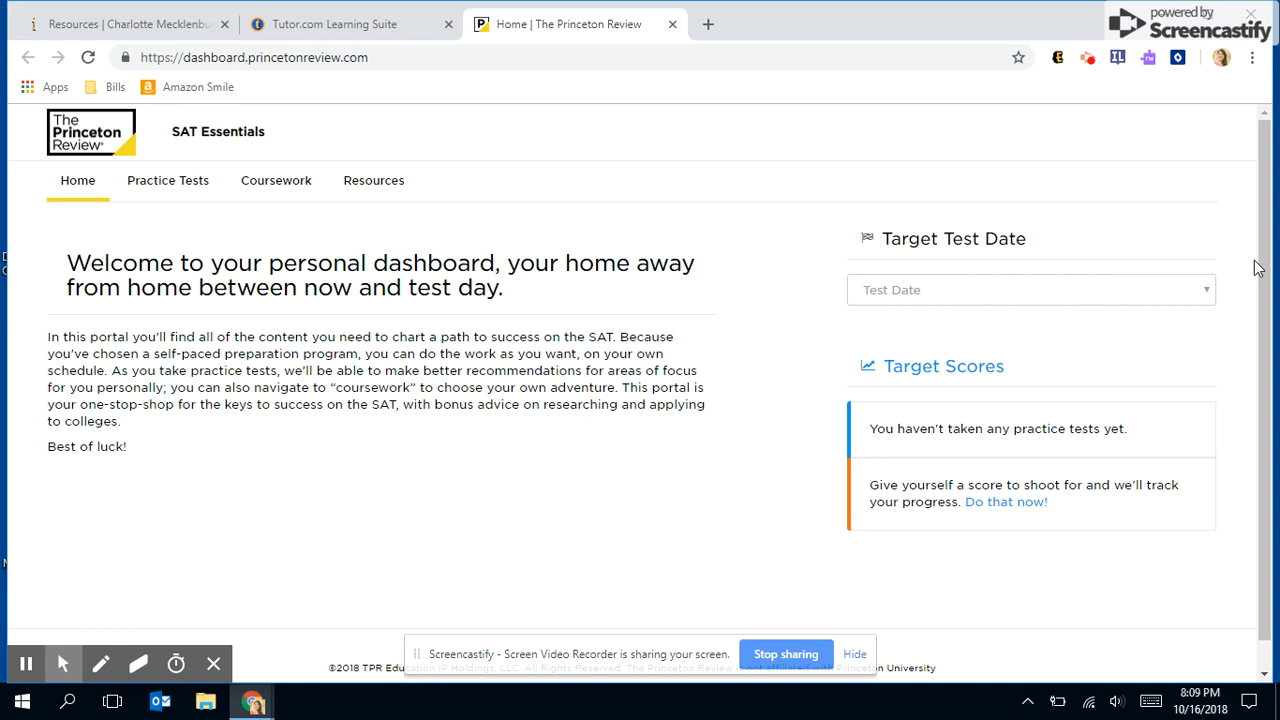
View the Princeton Review SAT Essentials dashboard, then return to the Tutor.com Learning Suite tab.
scroll("down", 3)
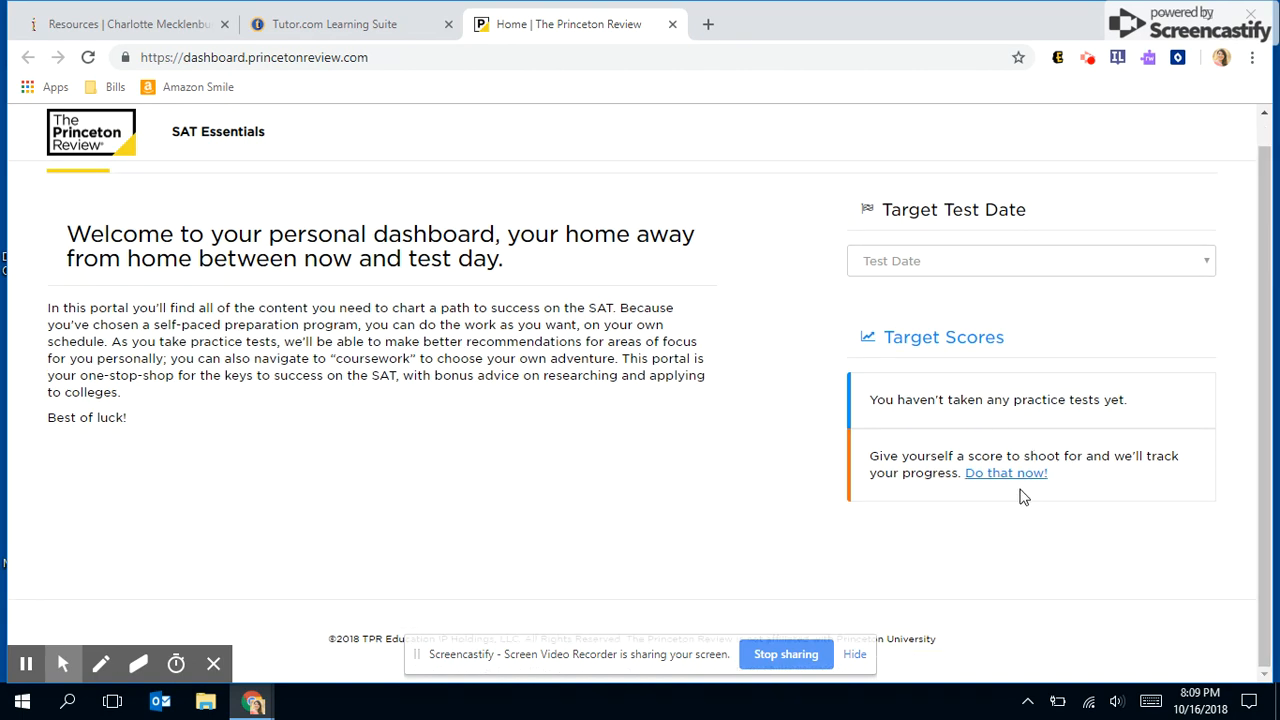
mouse_move(1266, 337)
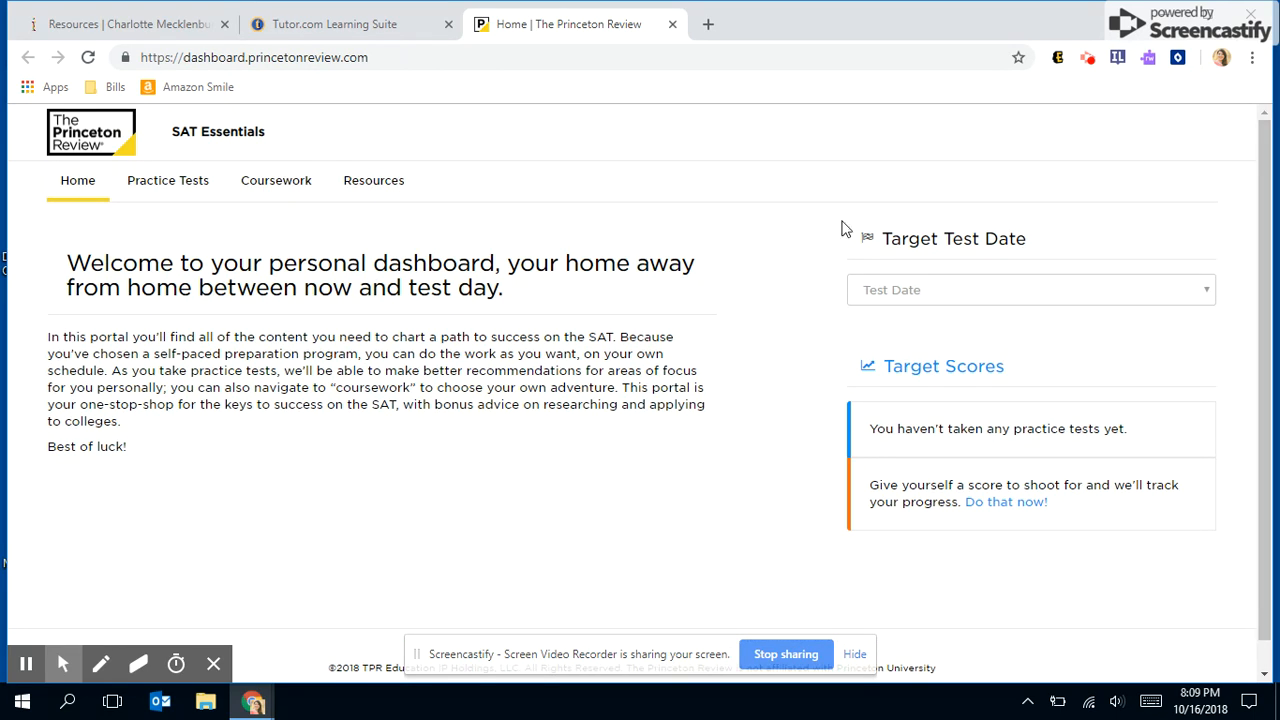
mouse_move(70, 147)
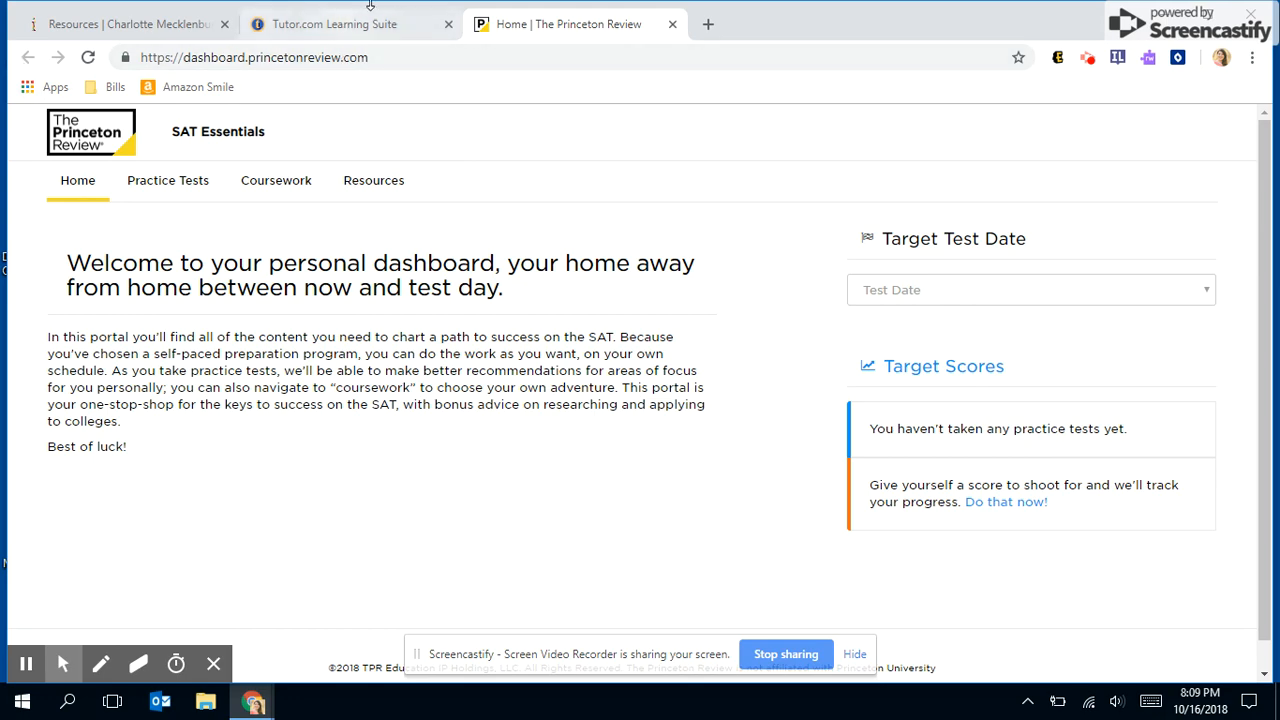
left_click(334, 23)
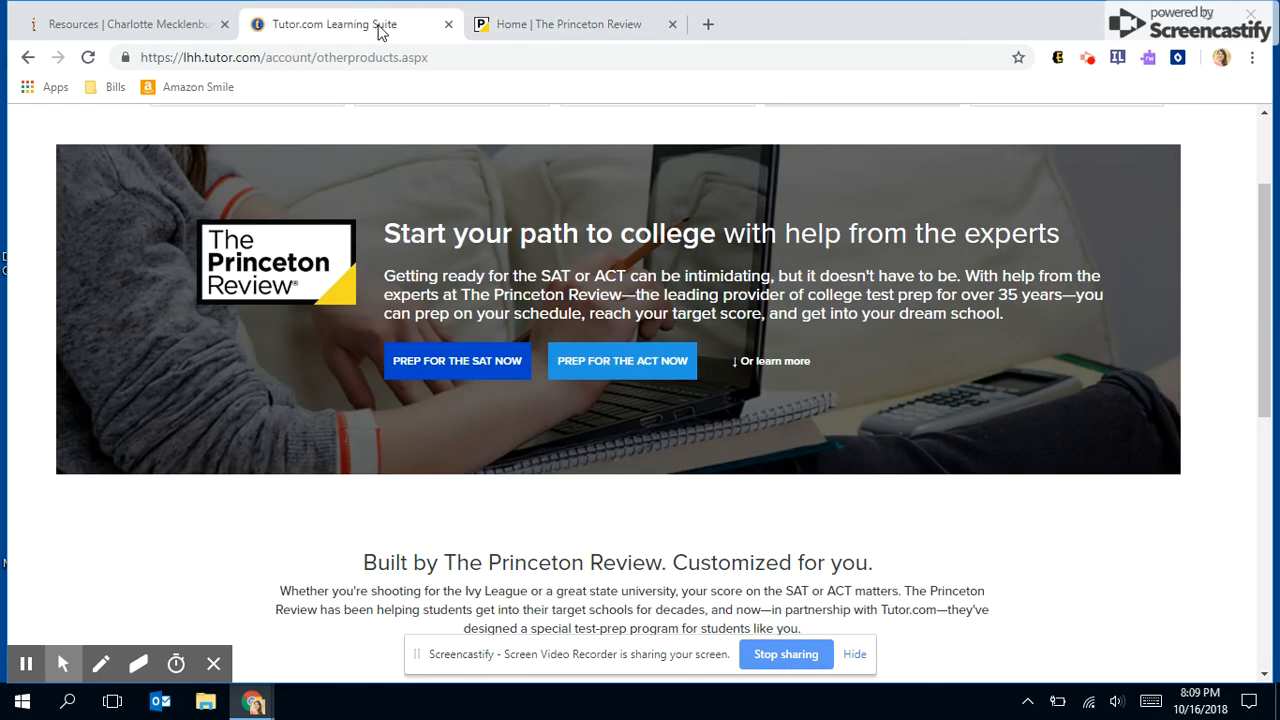
Choose Prep for the AP exams from Other Tools and scroll to the AP subject list.
scroll("up", 3)
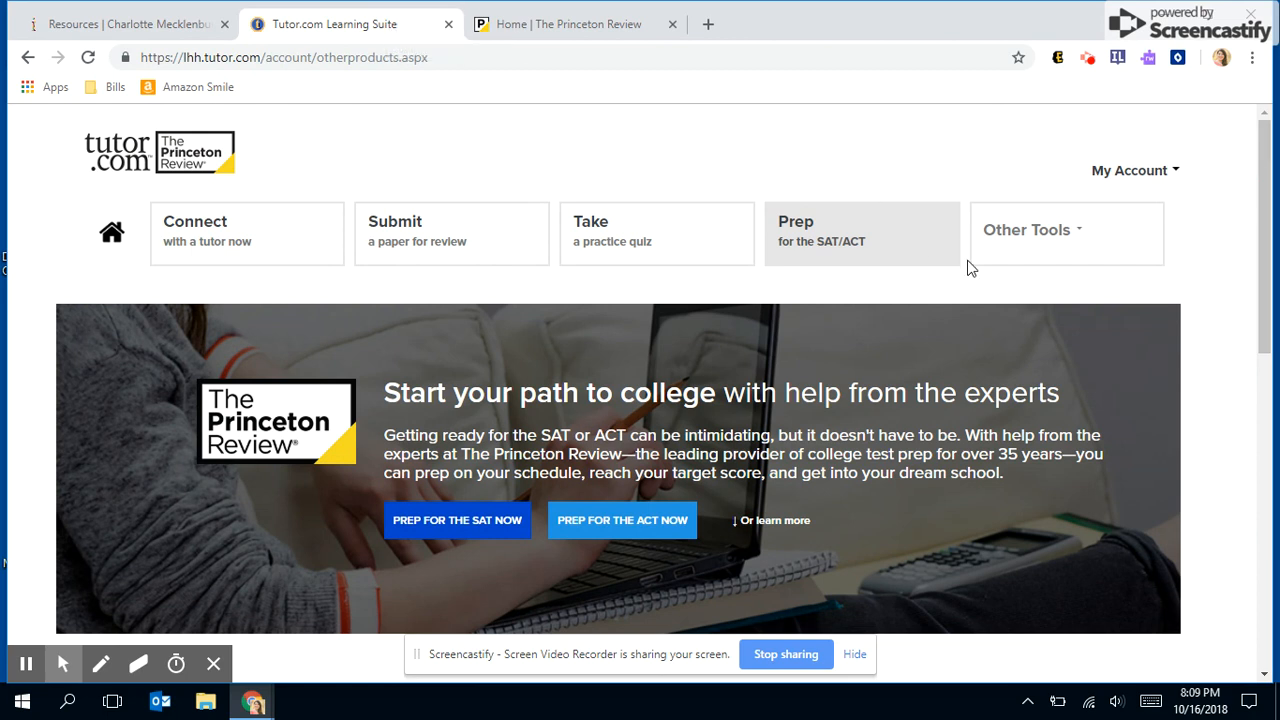
left_click(1027, 229)
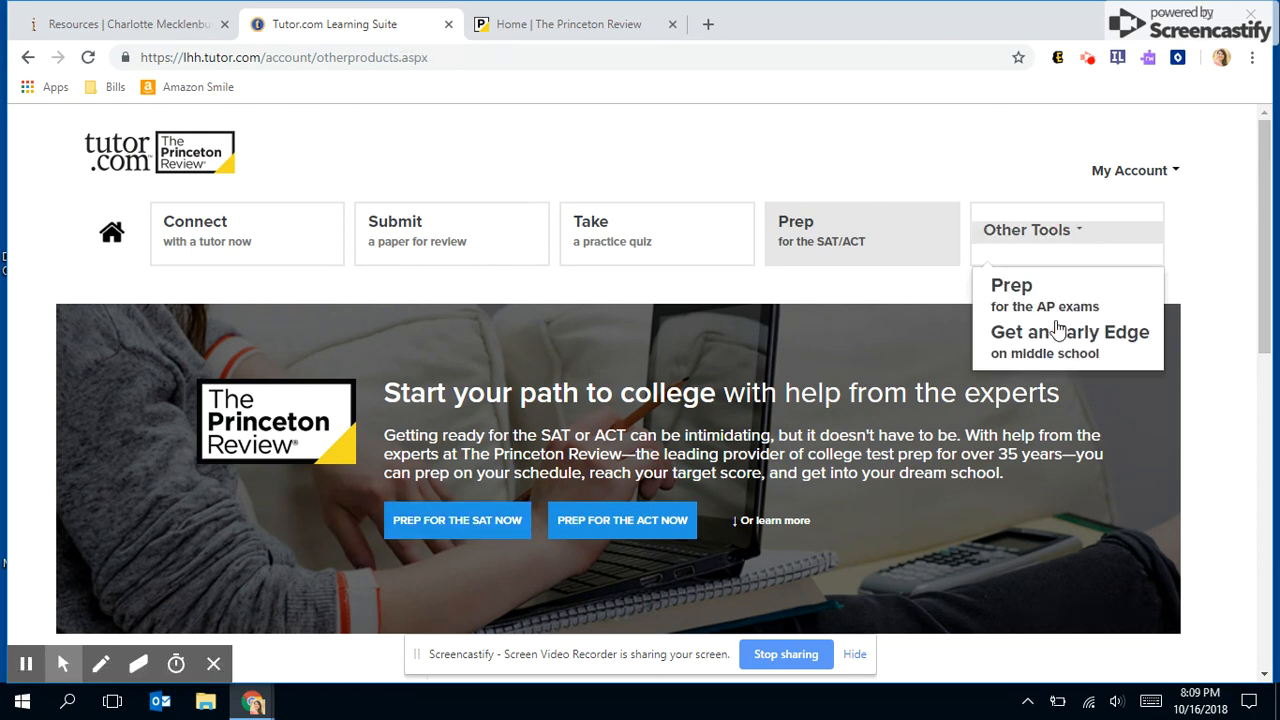
mouse_move(1043, 358)
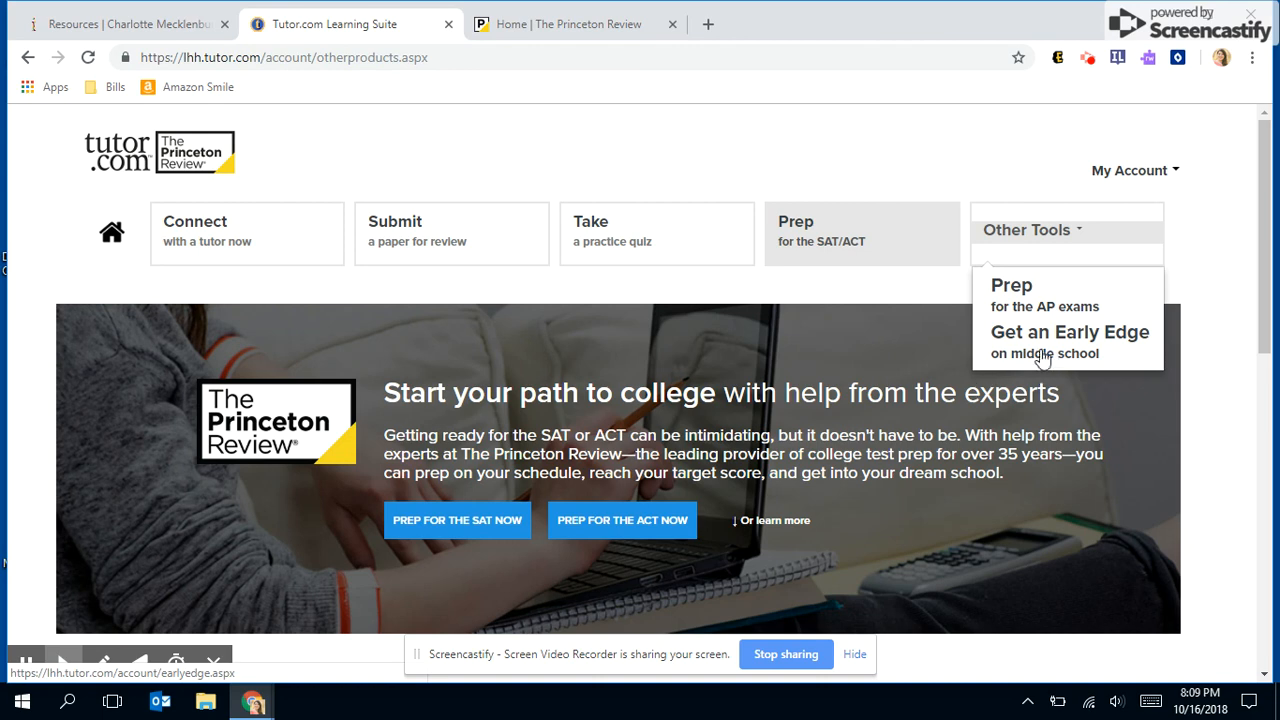
left_click(1011, 285)
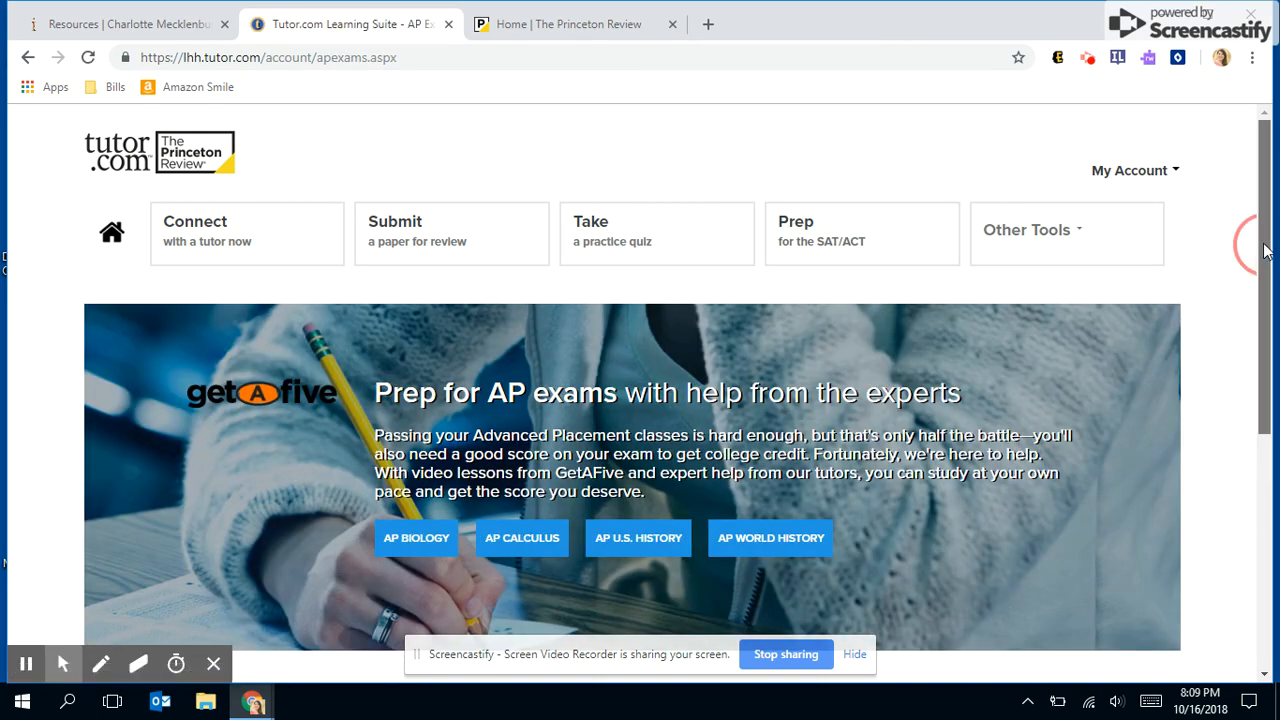
scroll("down", 3)
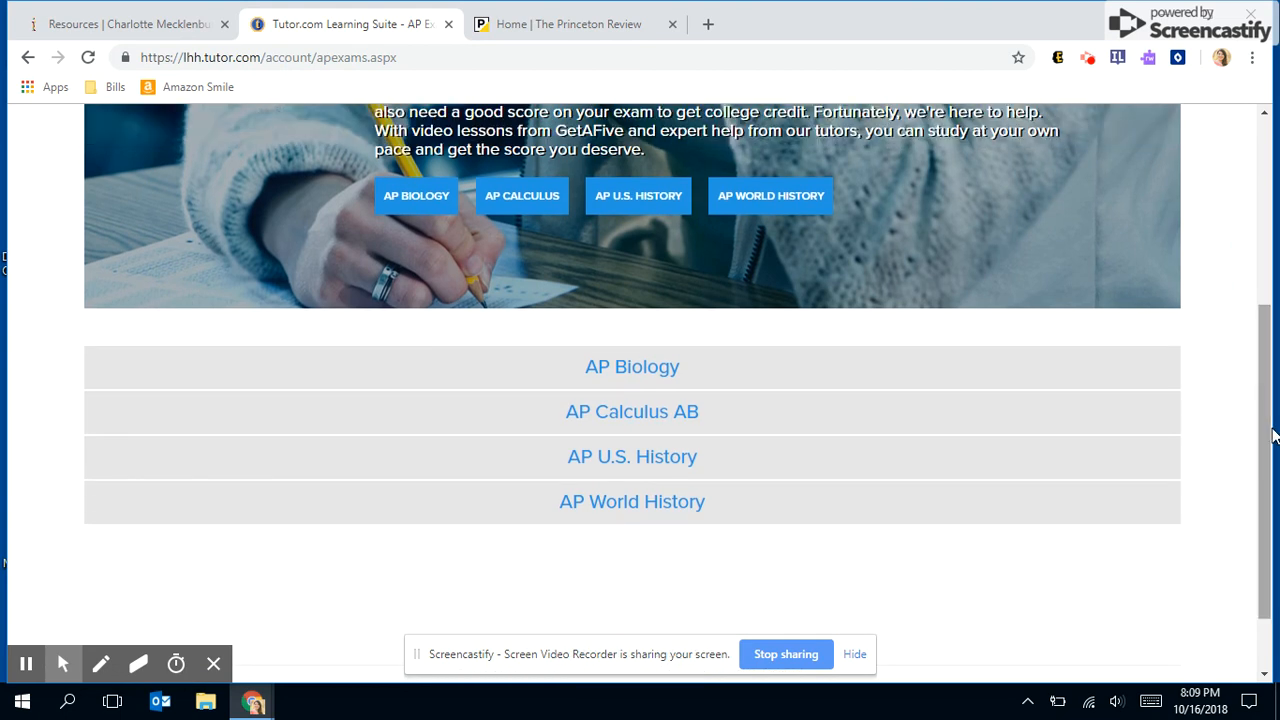
mouse_move(1265, 425)
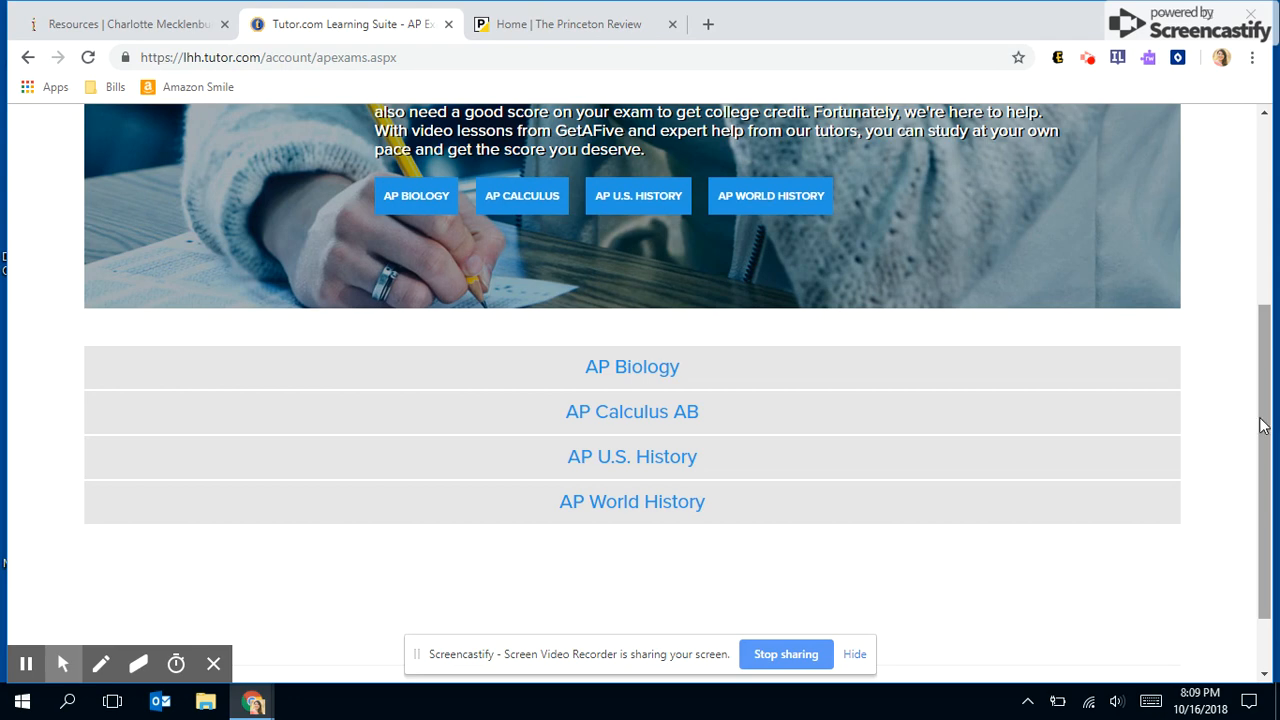
mouse_move(957, 649)
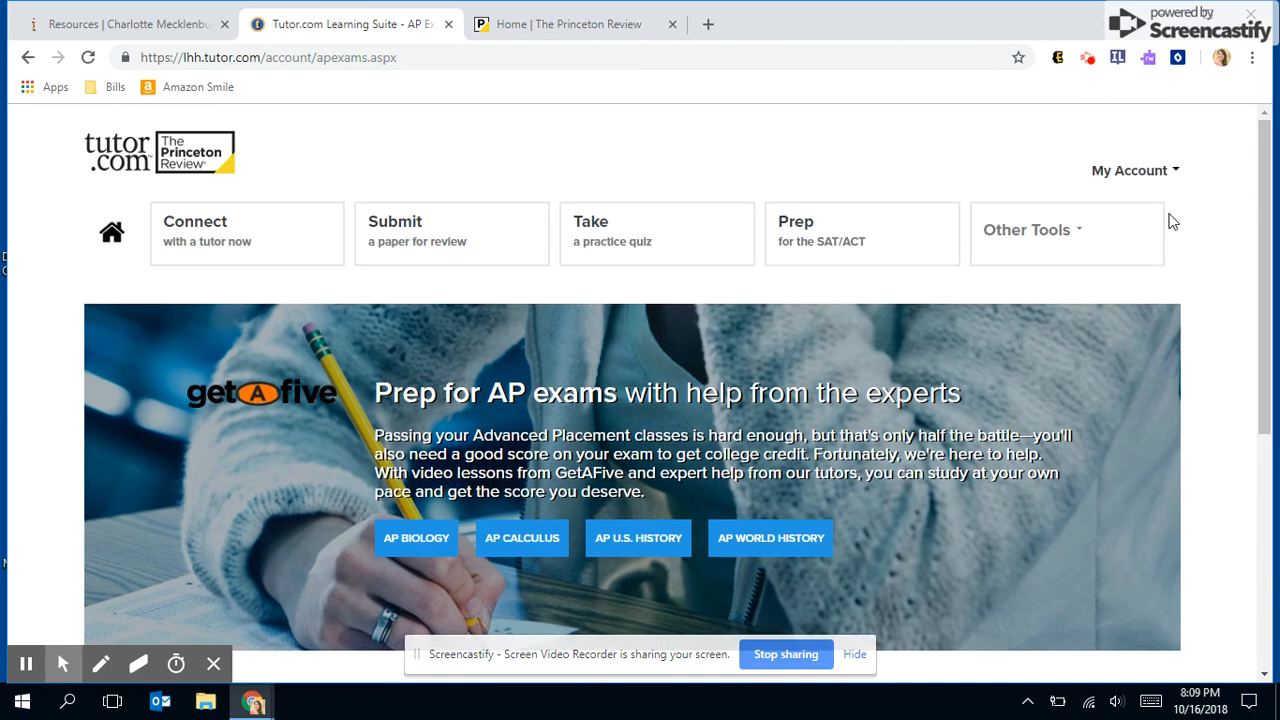
mouse_move(700, 281)
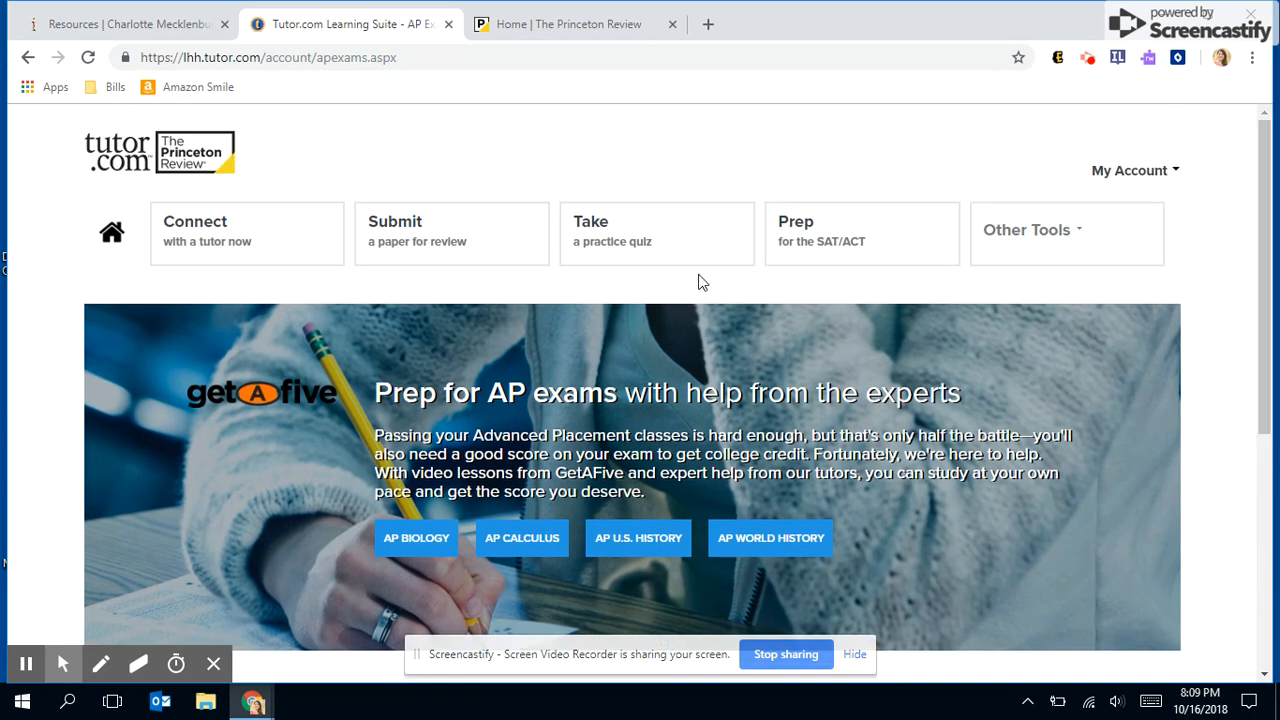